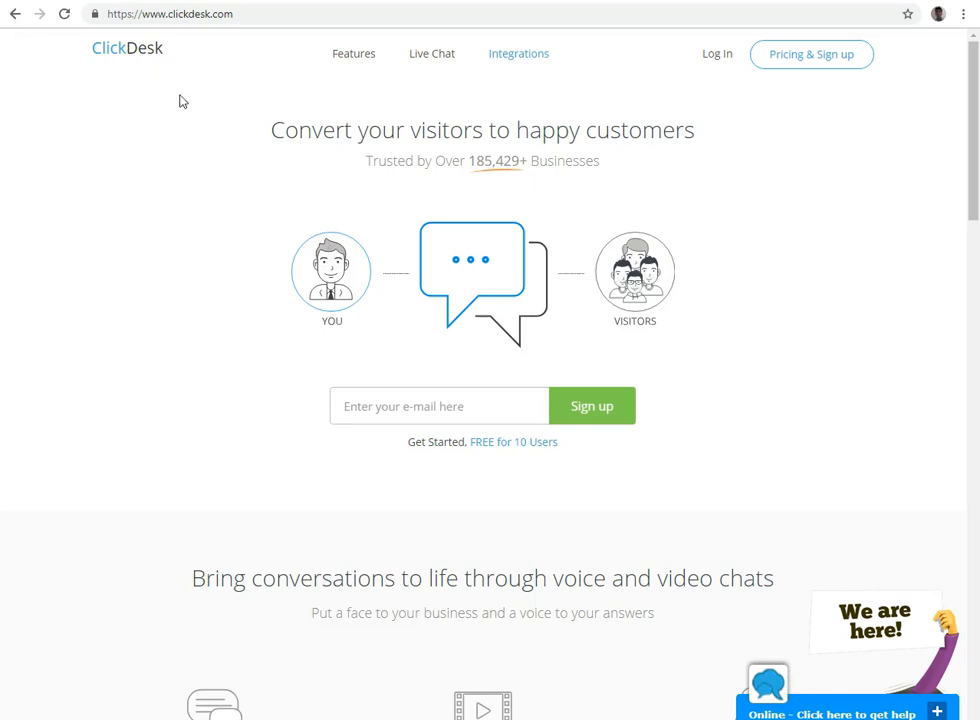
{"action": "mouse_move", "coordinate": [525, 516]}
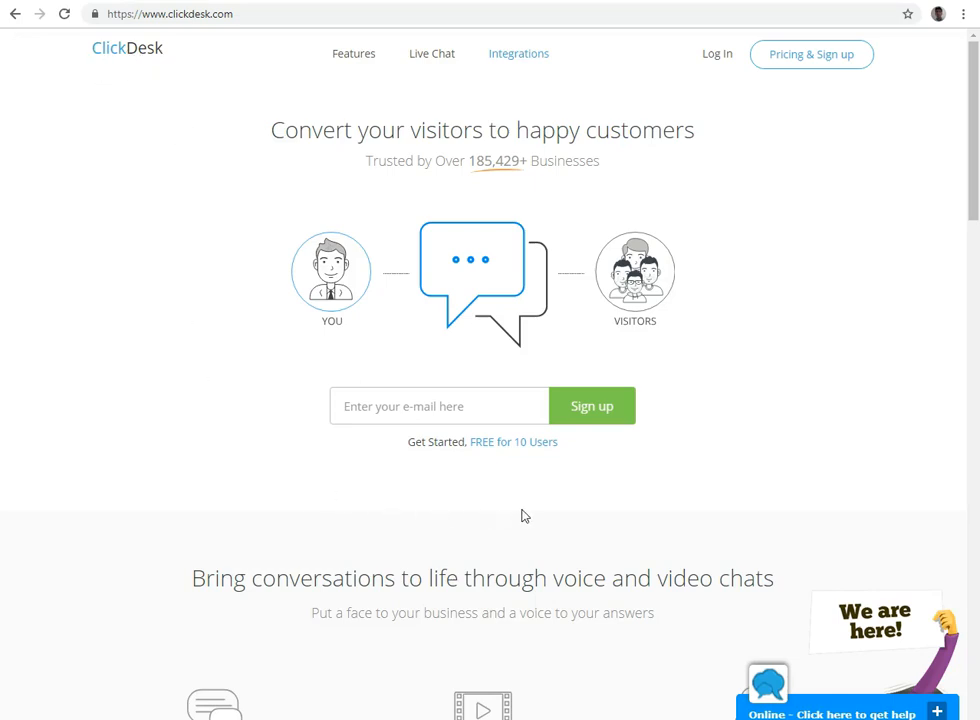
{"action": "mouse_move", "coordinate": [675, 180]}
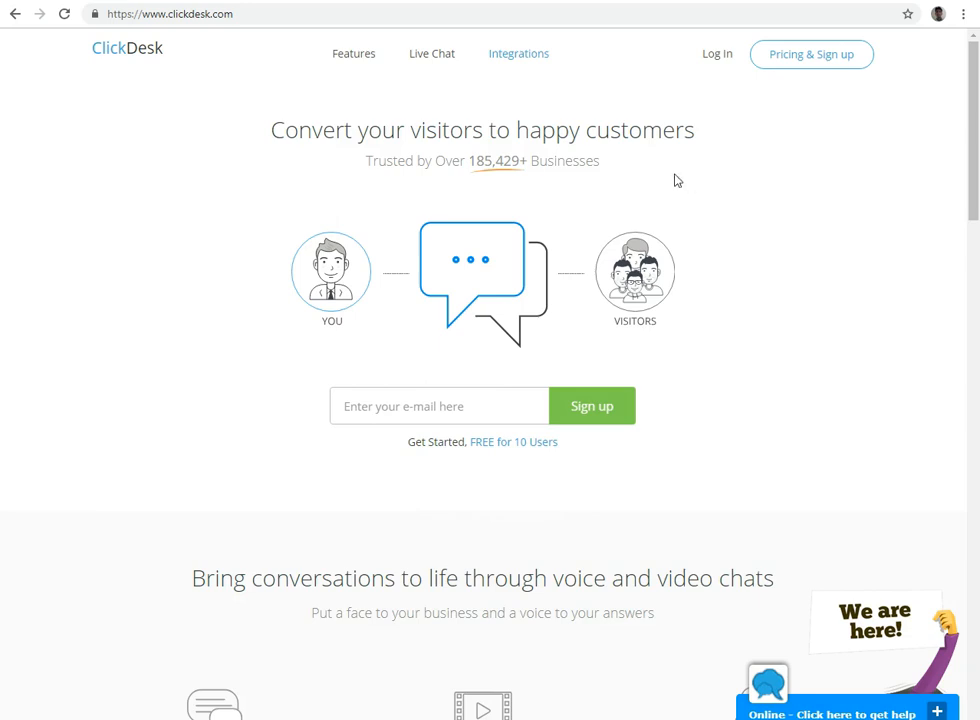
{"action": "mouse_move", "coordinate": [731, 164]}
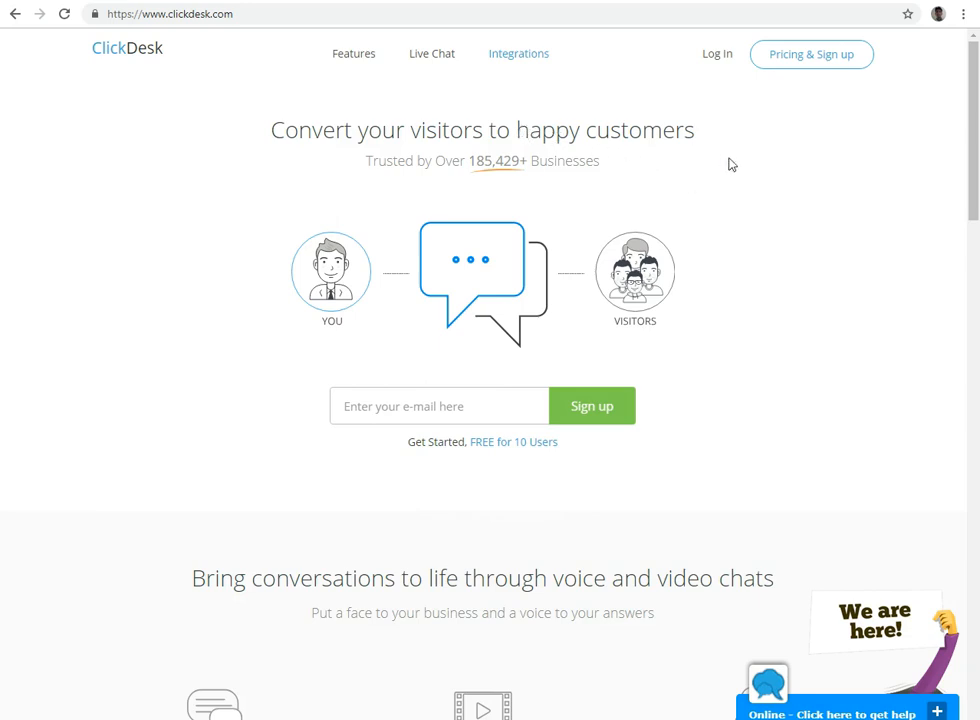
Scroll the ClickDesk homepage to the live chat, video chat, helpdesk, plugins and mobile app features
{"action": "scroll", "scroll_direction": "down", "scroll_amount": 3}
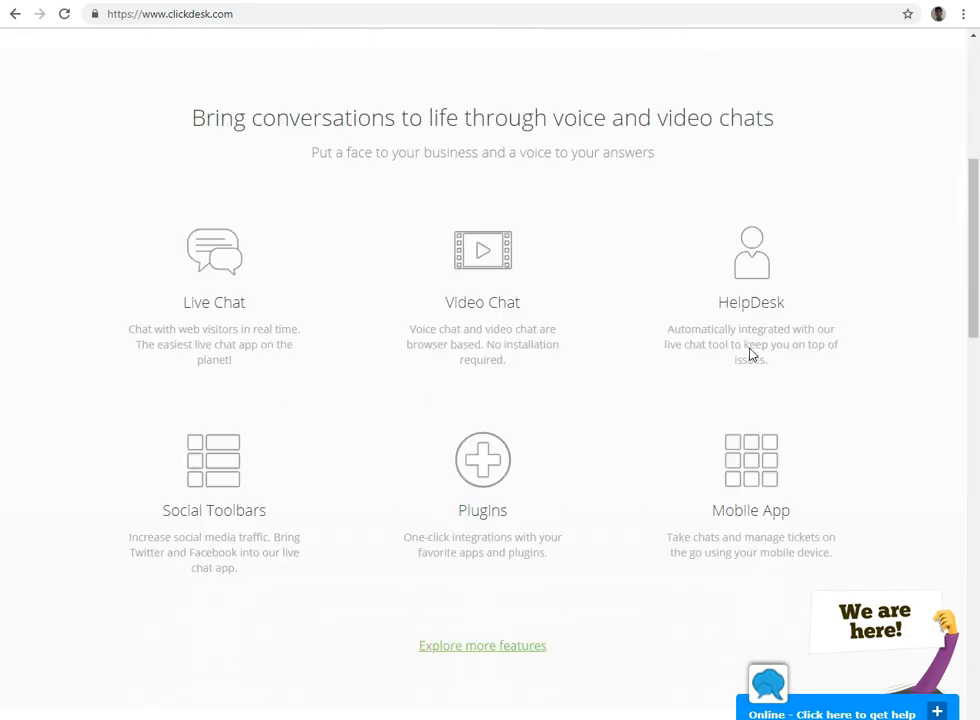
{"action": "mouse_move", "coordinate": [468, 330]}
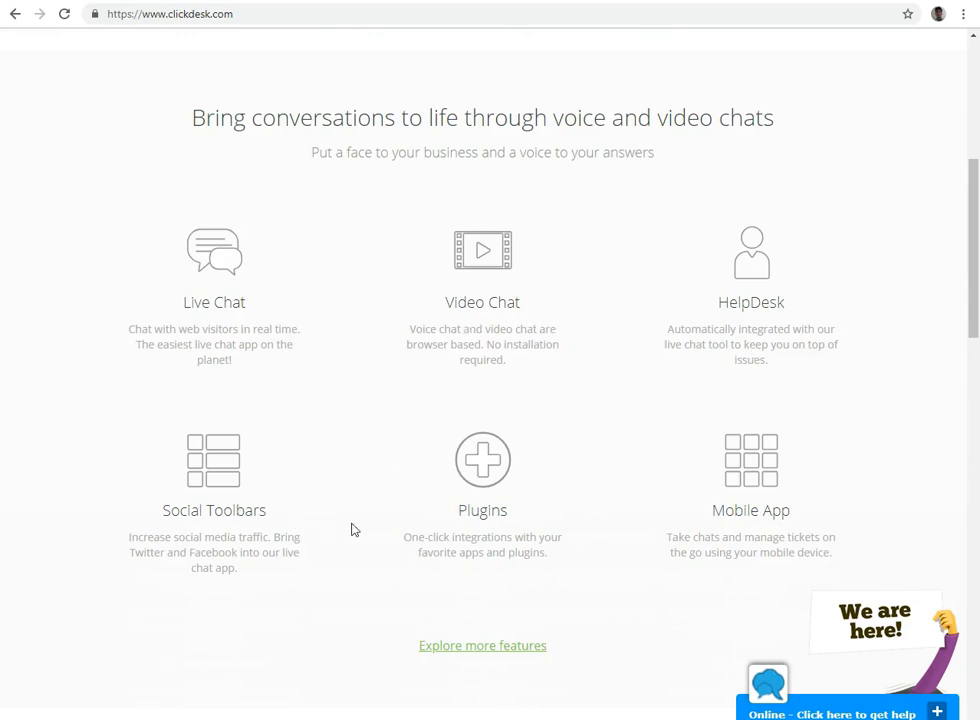
{"action": "mouse_move", "coordinate": [612, 140]}
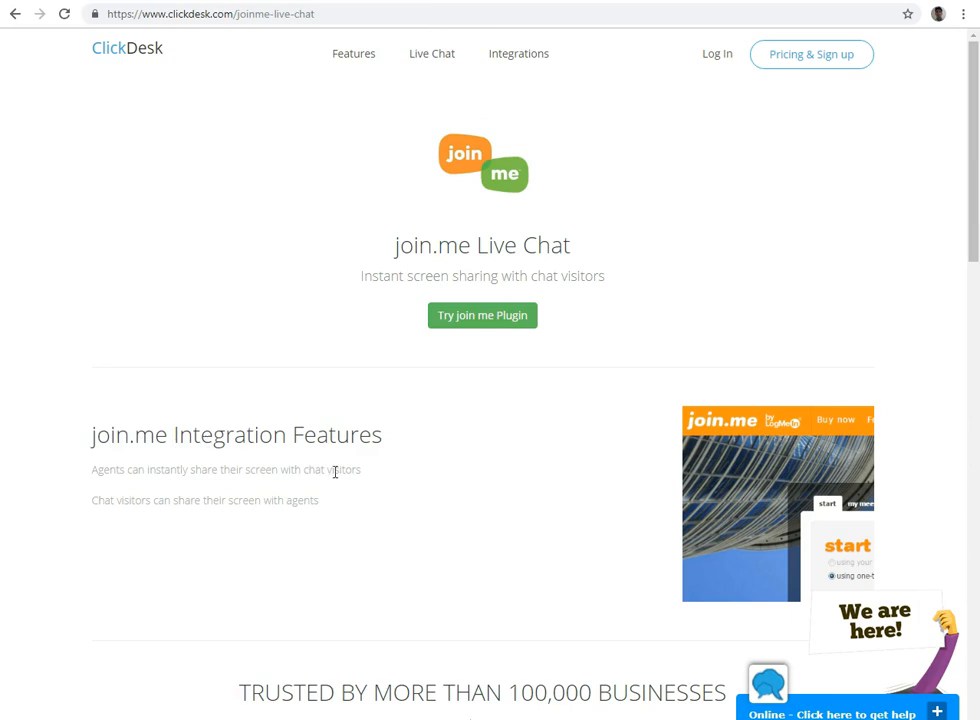
{"action": "mouse_move", "coordinate": [490, 600]}
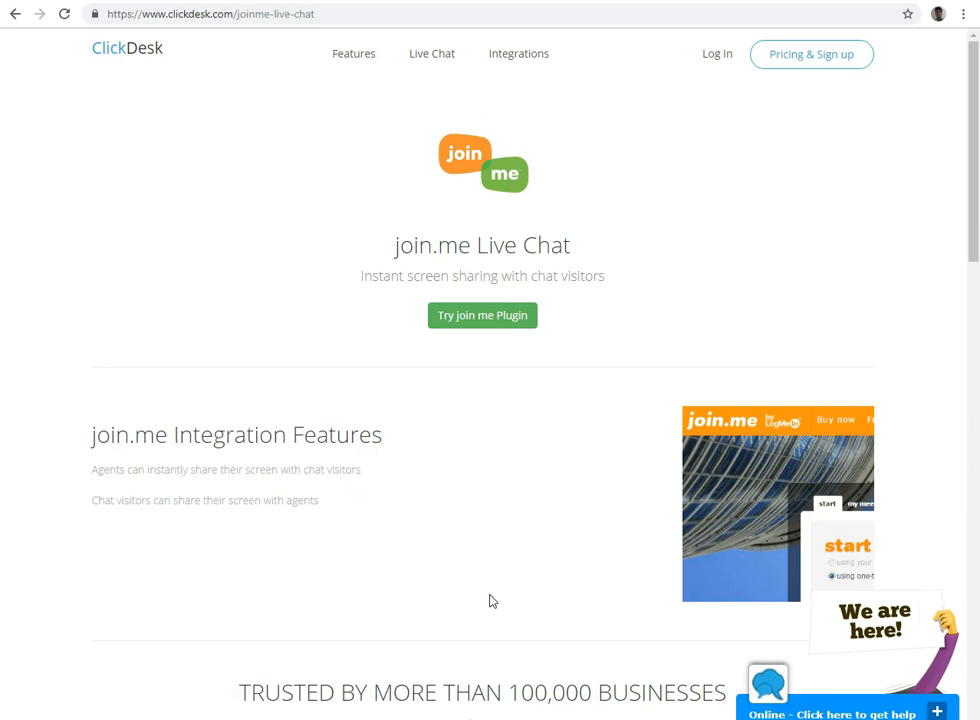
{"action": "mouse_move", "coordinate": [754, 261]}
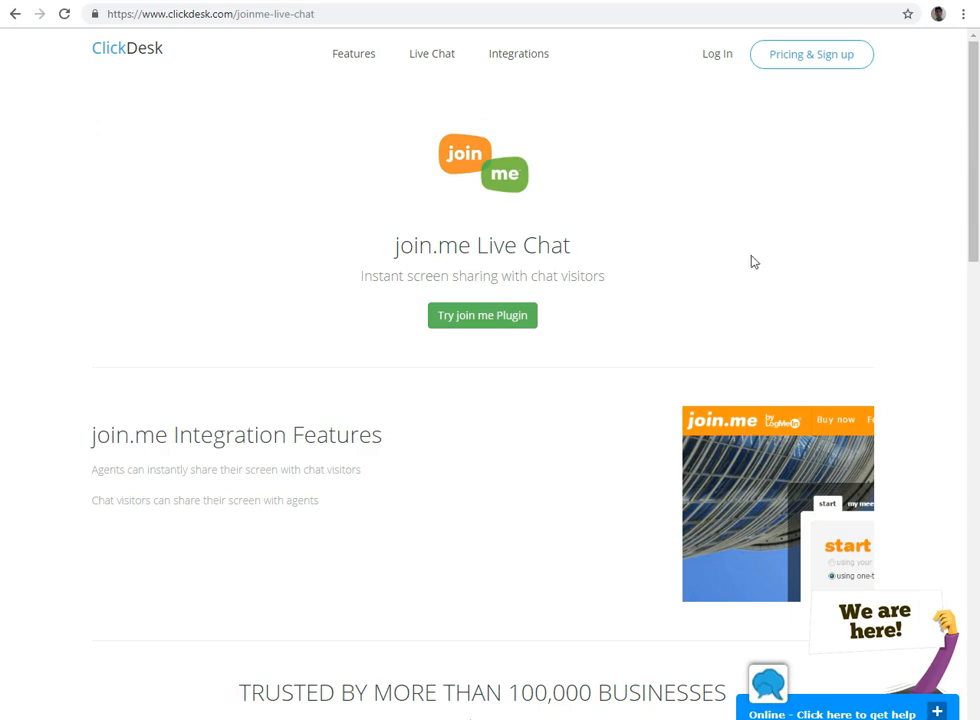
{"action": "mouse_move", "coordinate": [700, 180]}
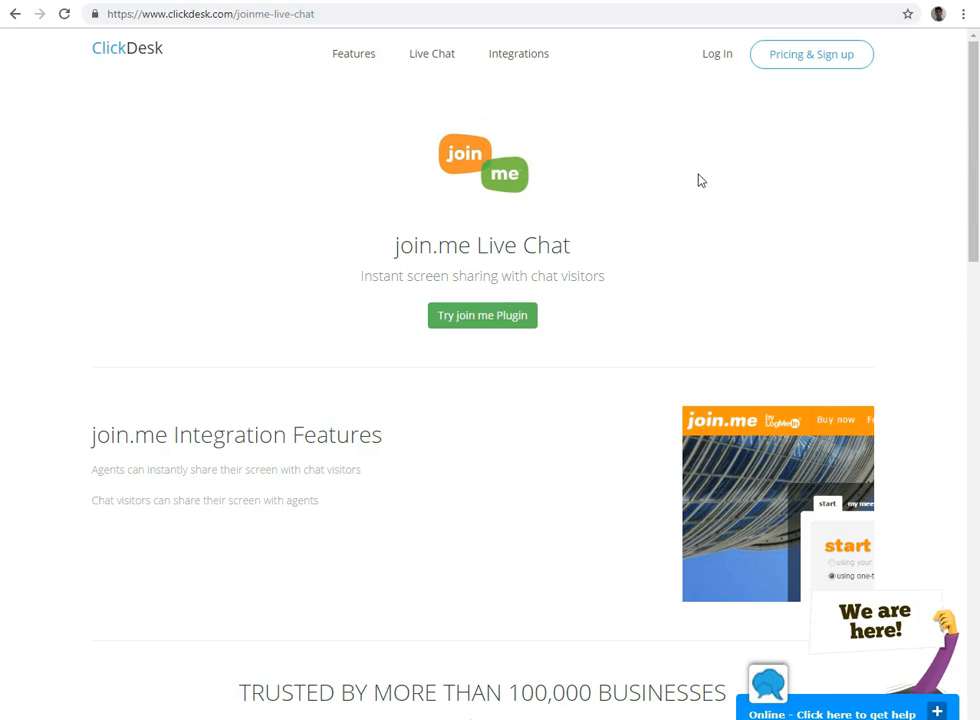
Open the Pricing & Sign up page listing Free, Lite, Pro and Enterprise plans
{"action": "left_click", "coordinate": [810, 54]}
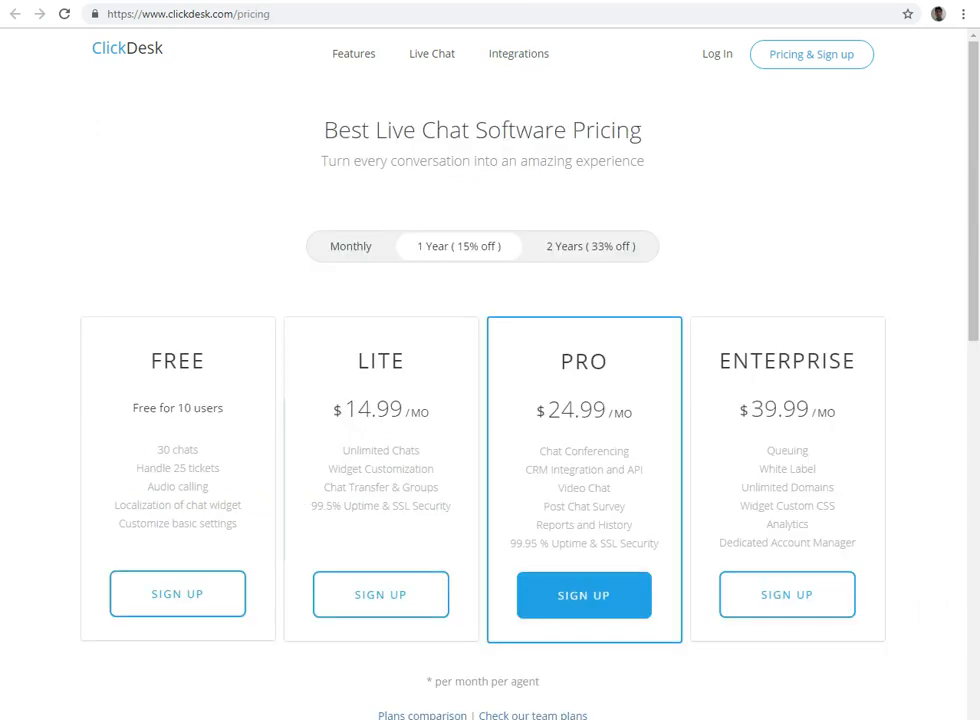
{"action": "mouse_move", "coordinate": [64, 408]}
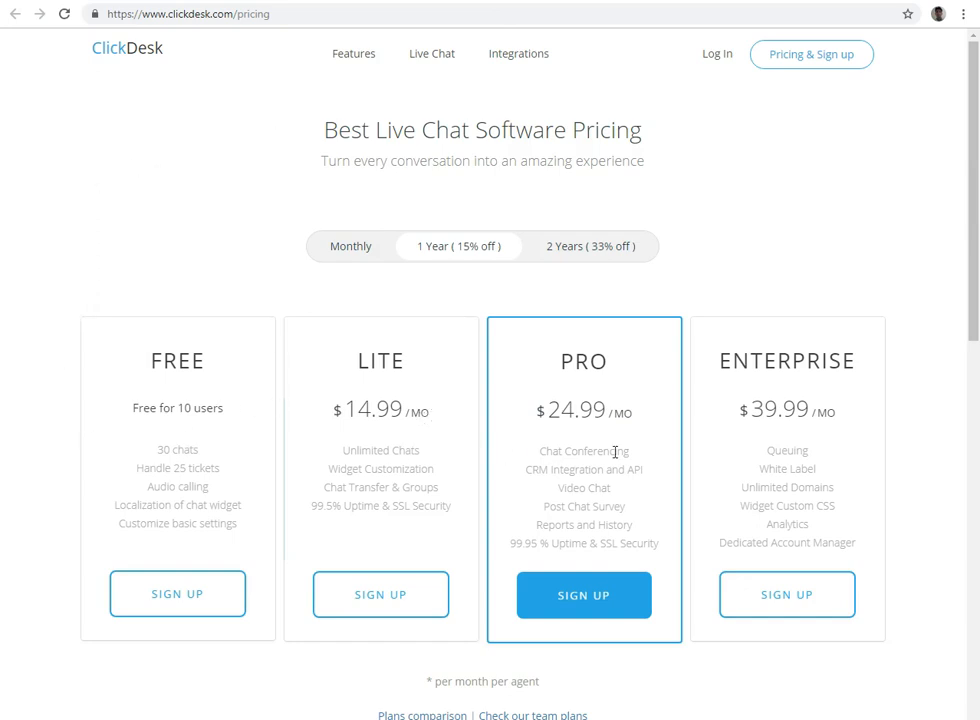
{"action": "mouse_move", "coordinate": [818, 320]}
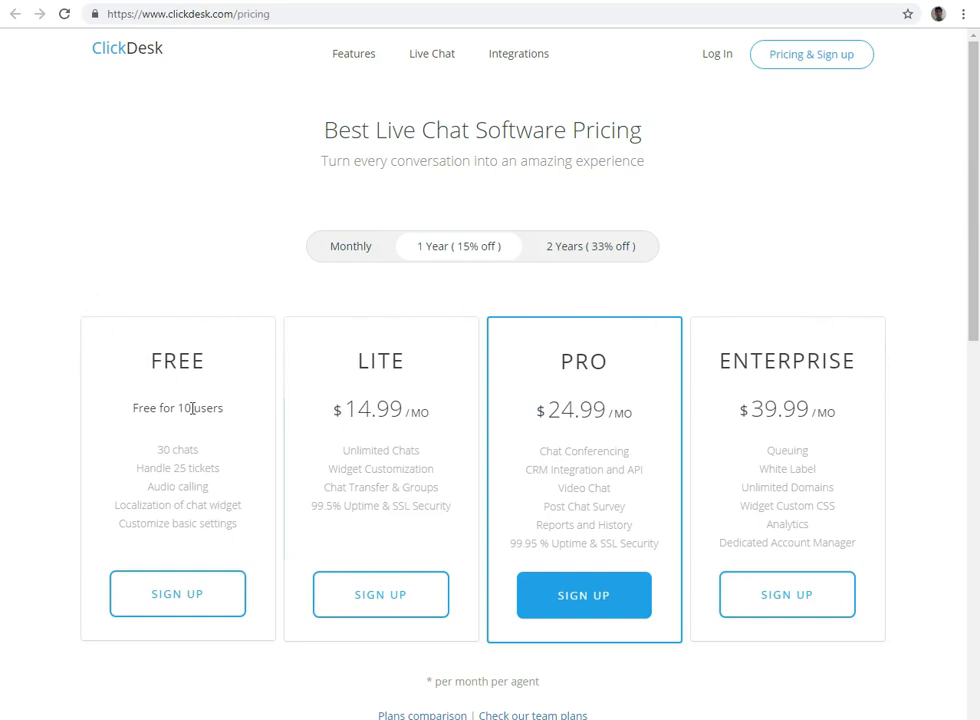
{"action": "mouse_move", "coordinate": [240, 467]}
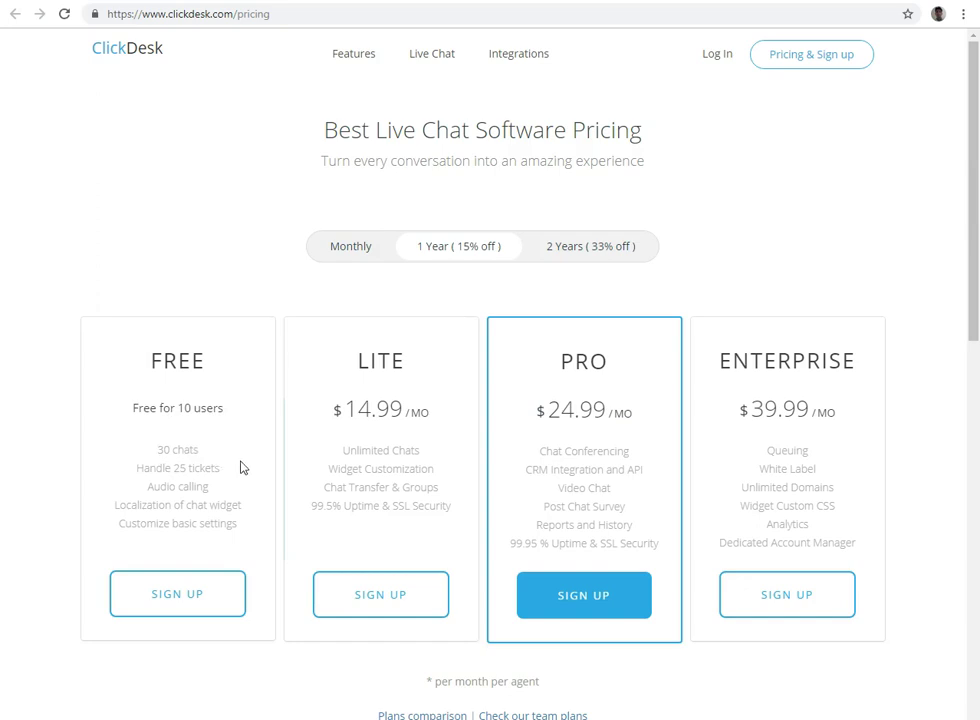
{"action": "mouse_move", "coordinate": [210, 490]}
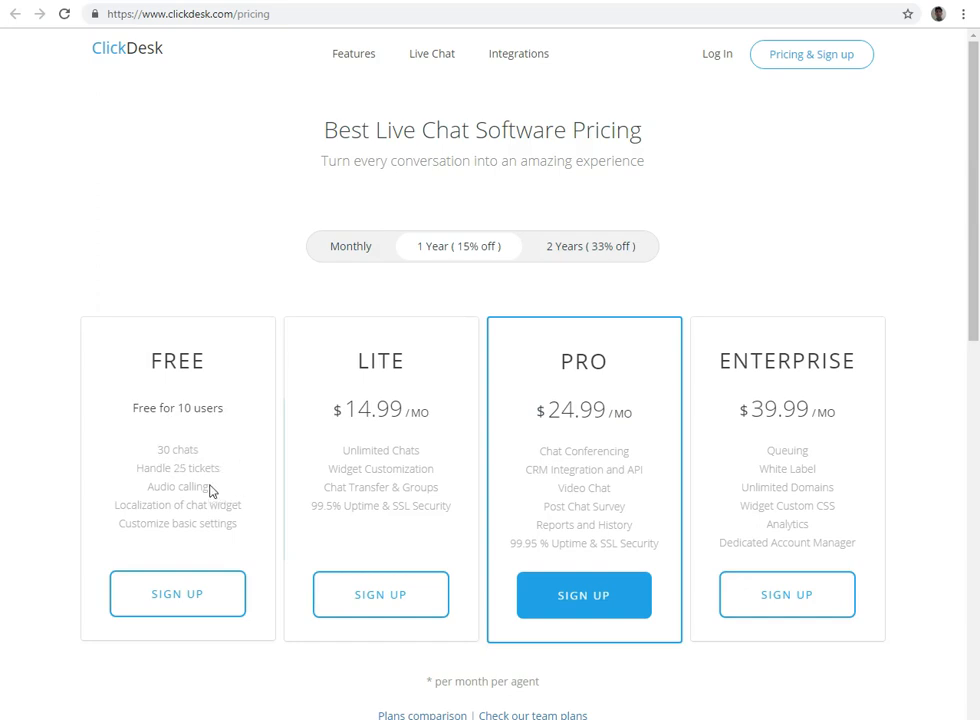
{"action": "mouse_move", "coordinate": [248, 524]}
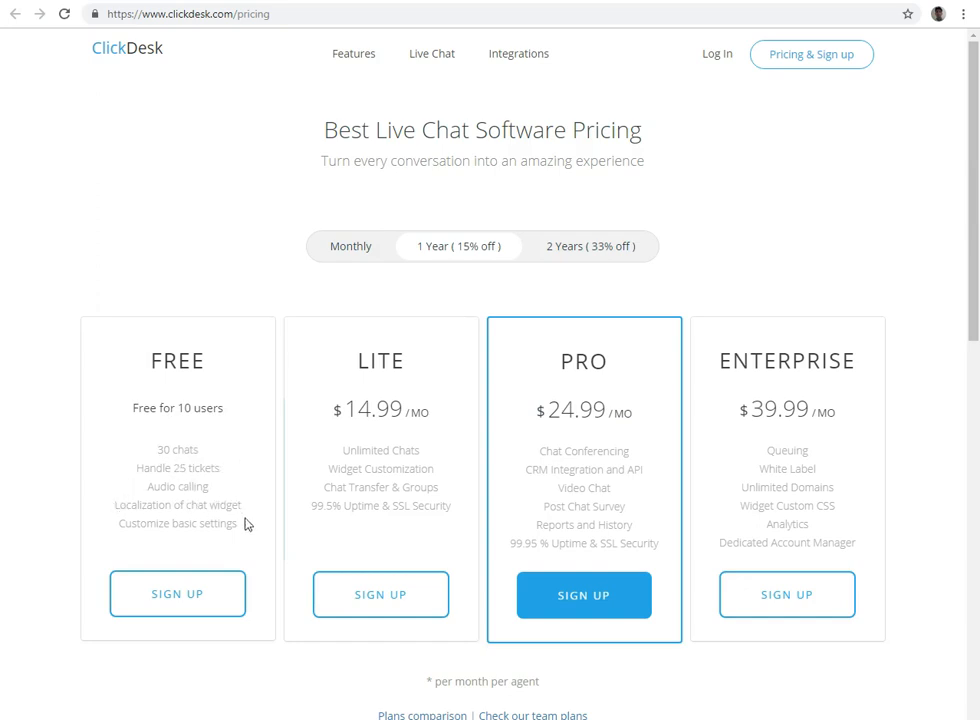
{"action": "mouse_move", "coordinate": [280, 463]}
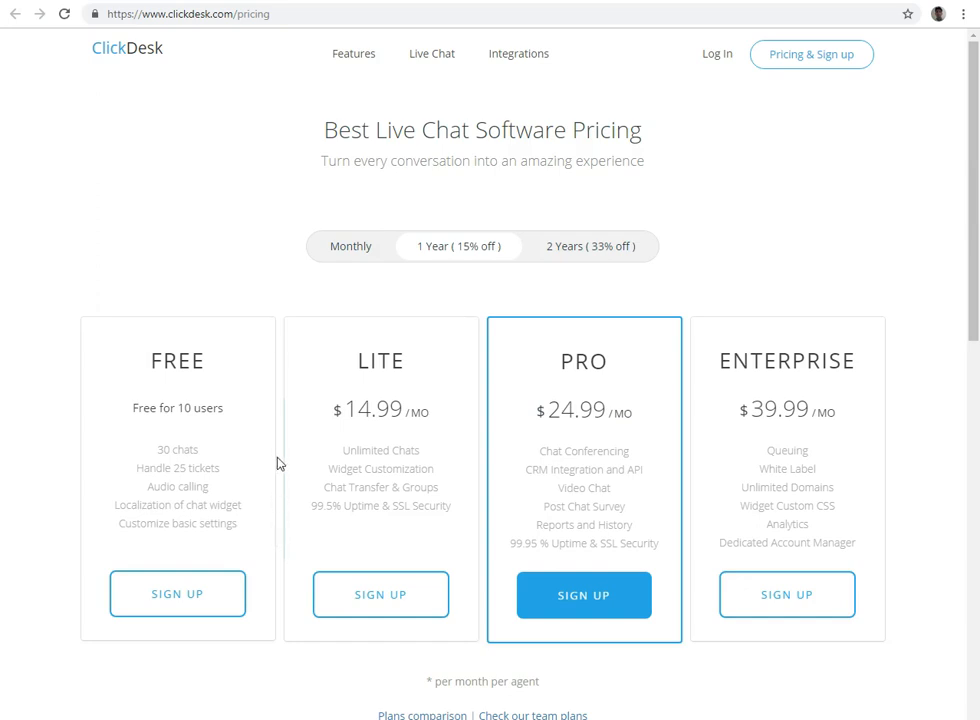
{"action": "mouse_move", "coordinate": [396, 368]}
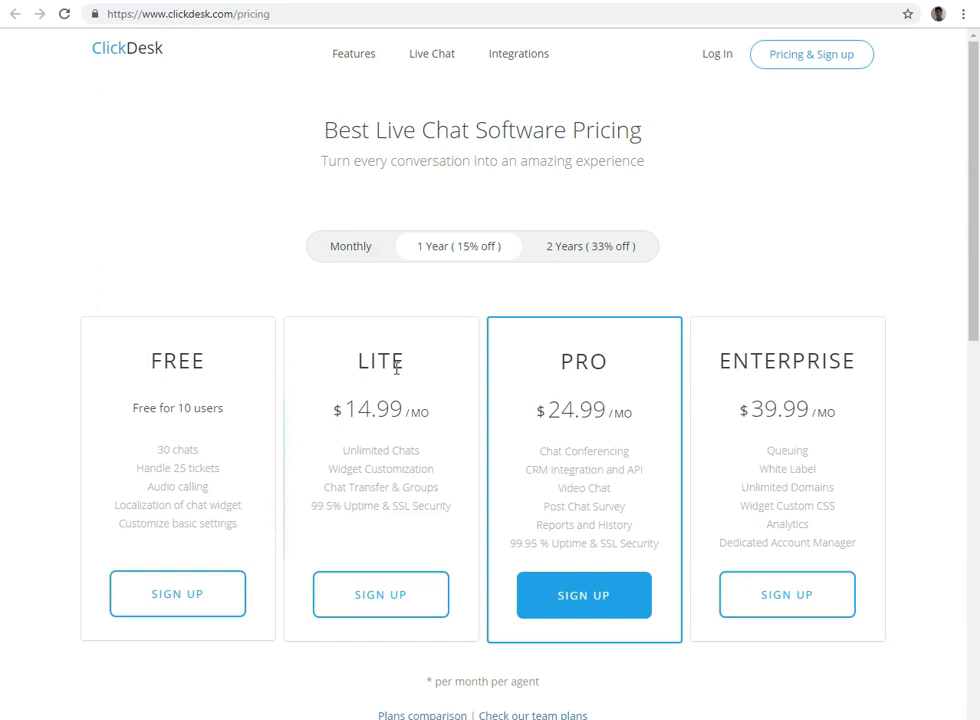
{"action": "mouse_move", "coordinate": [460, 410]}
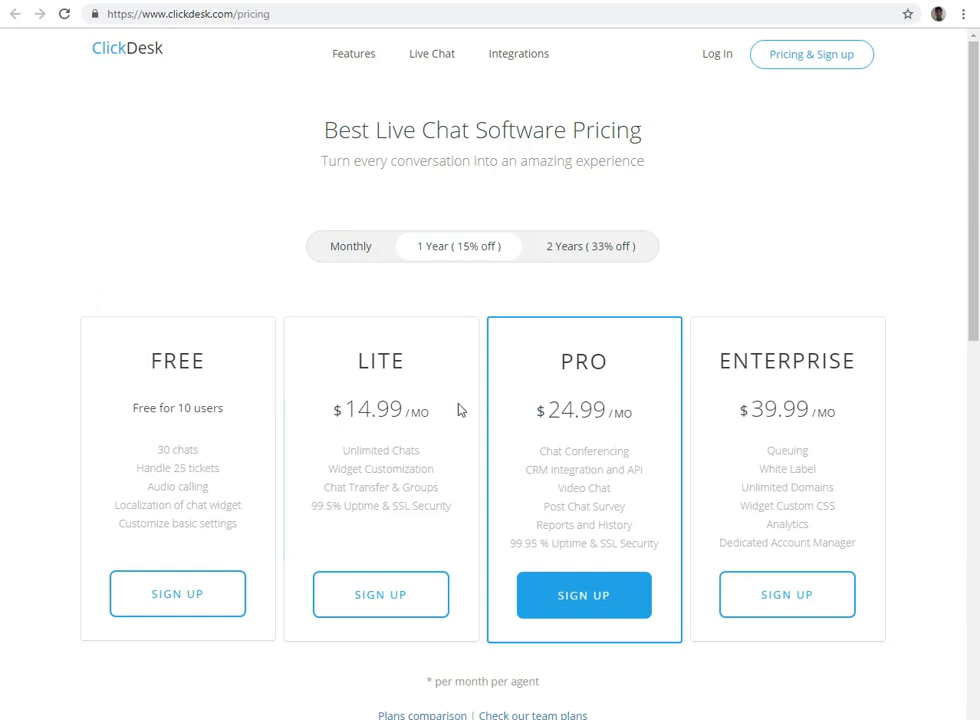
{"action": "mouse_move", "coordinate": [332, 462]}
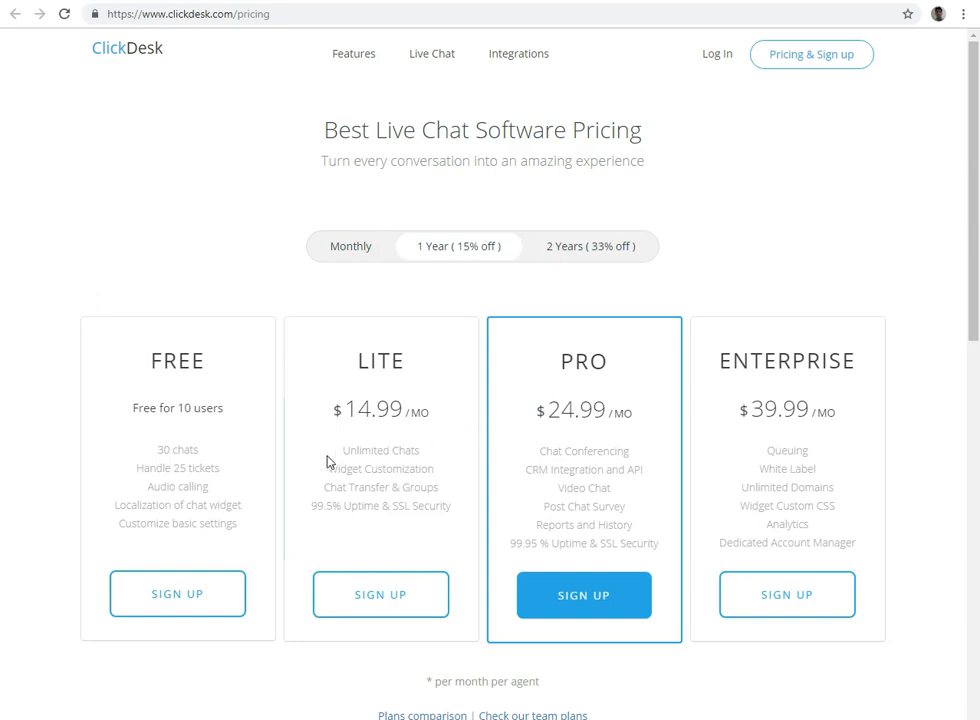
{"action": "mouse_move", "coordinate": [395, 485]}
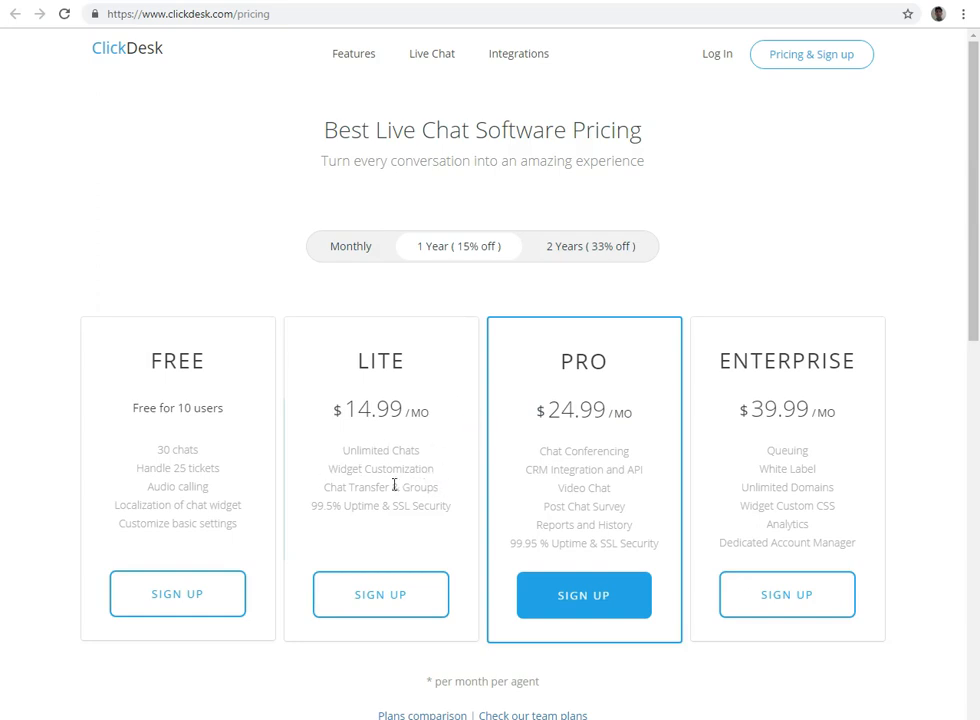
{"action": "mouse_move", "coordinate": [387, 505]}
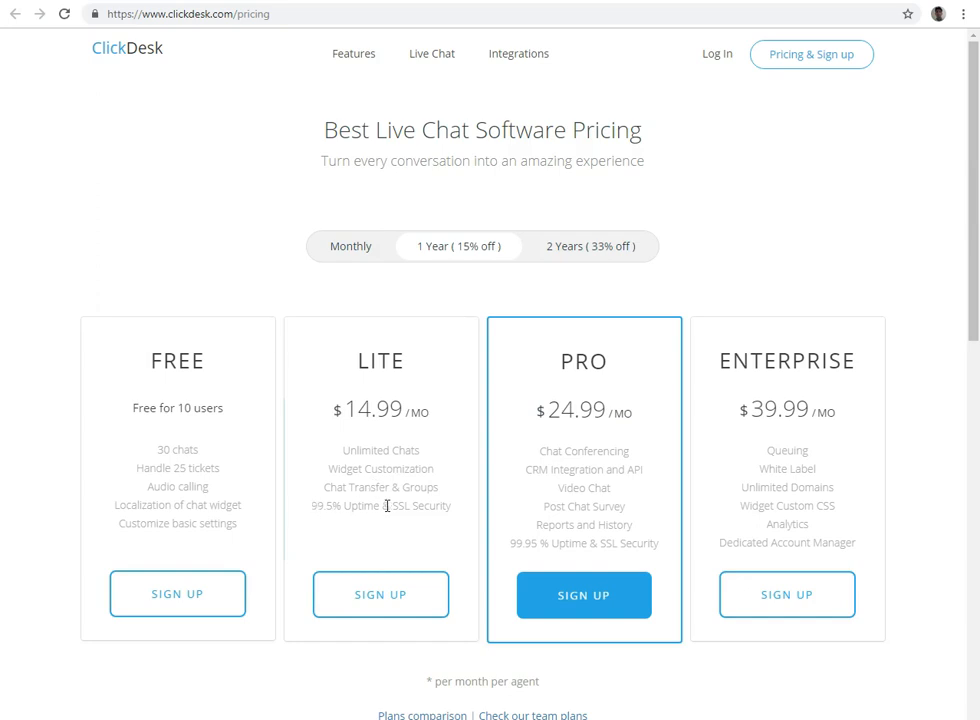
{"action": "mouse_move", "coordinate": [469, 511]}
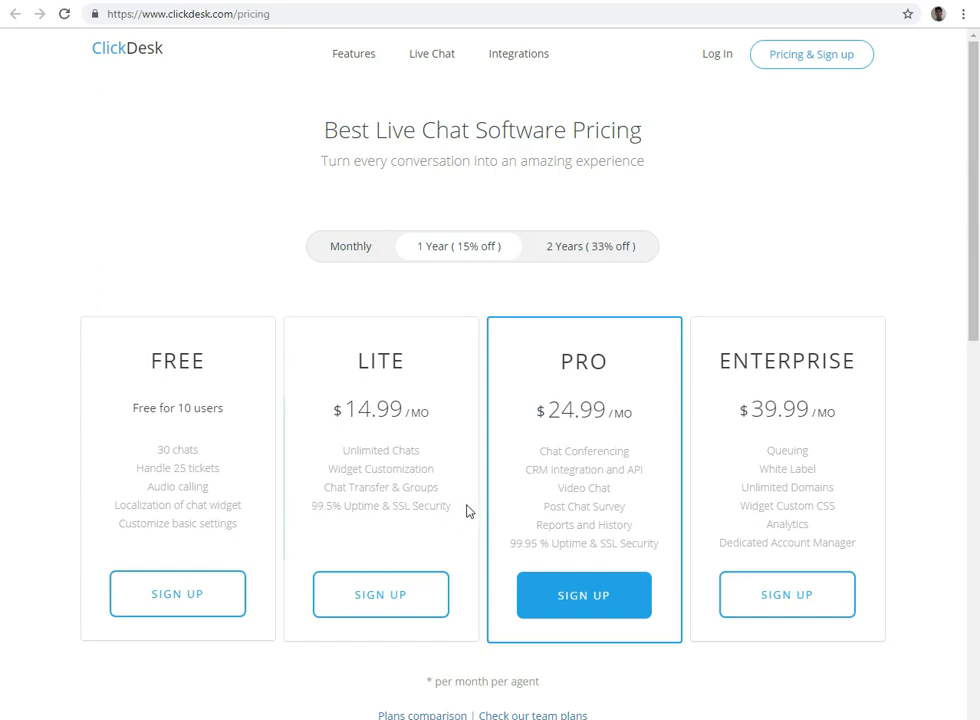
{"action": "mouse_move", "coordinate": [501, 467]}
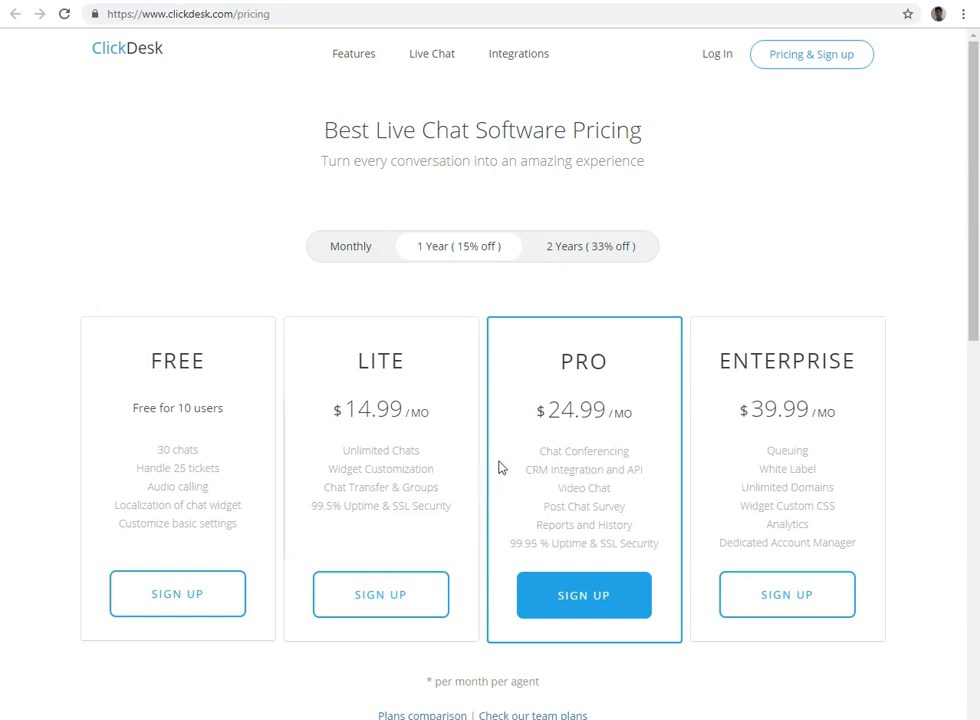
{"action": "mouse_move", "coordinate": [604, 360]}
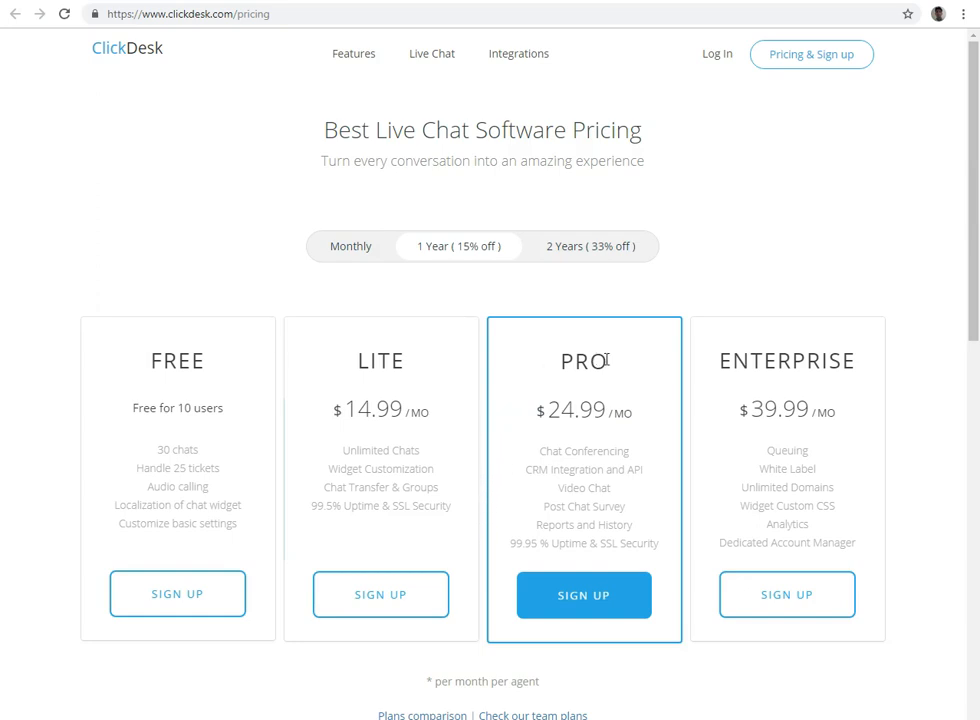
{"action": "mouse_move", "coordinate": [464, 485]}
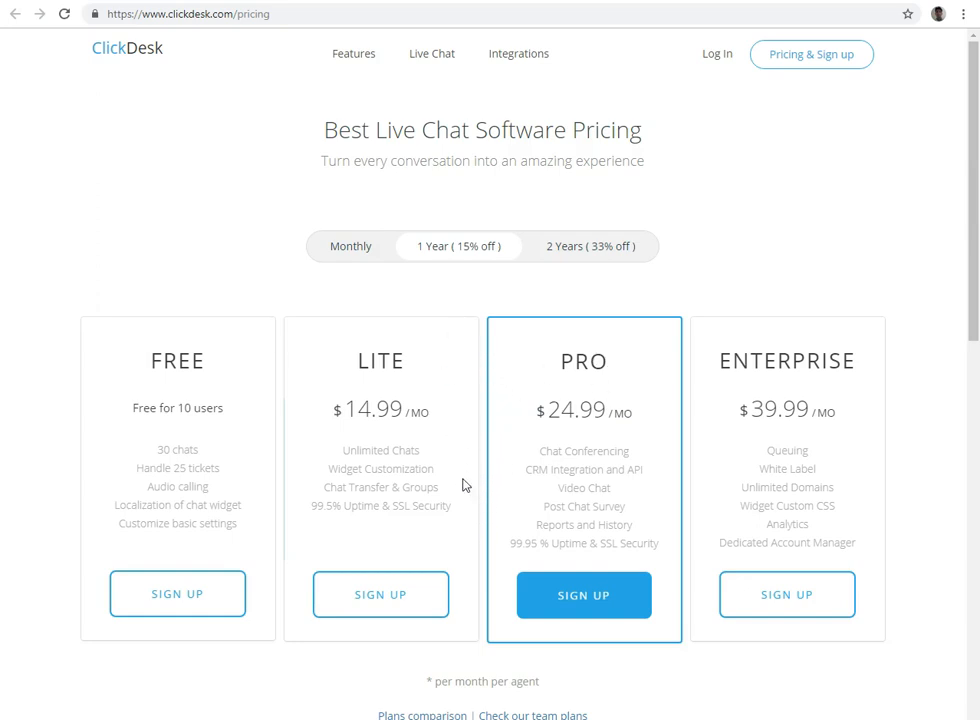
{"action": "mouse_move", "coordinate": [598, 455]}
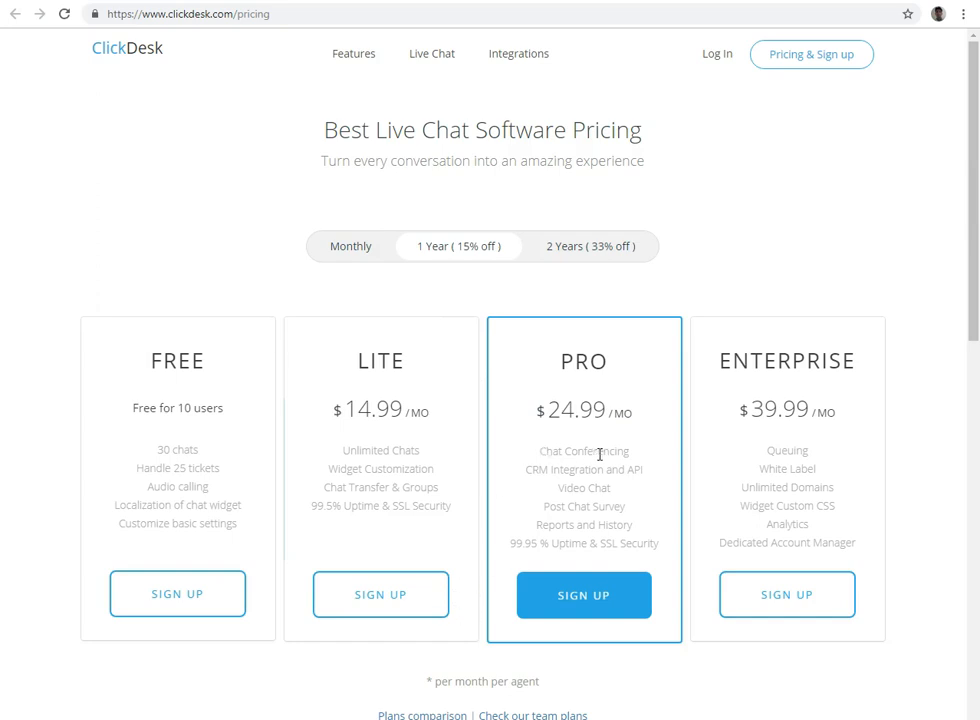
{"action": "mouse_move", "coordinate": [608, 489]}
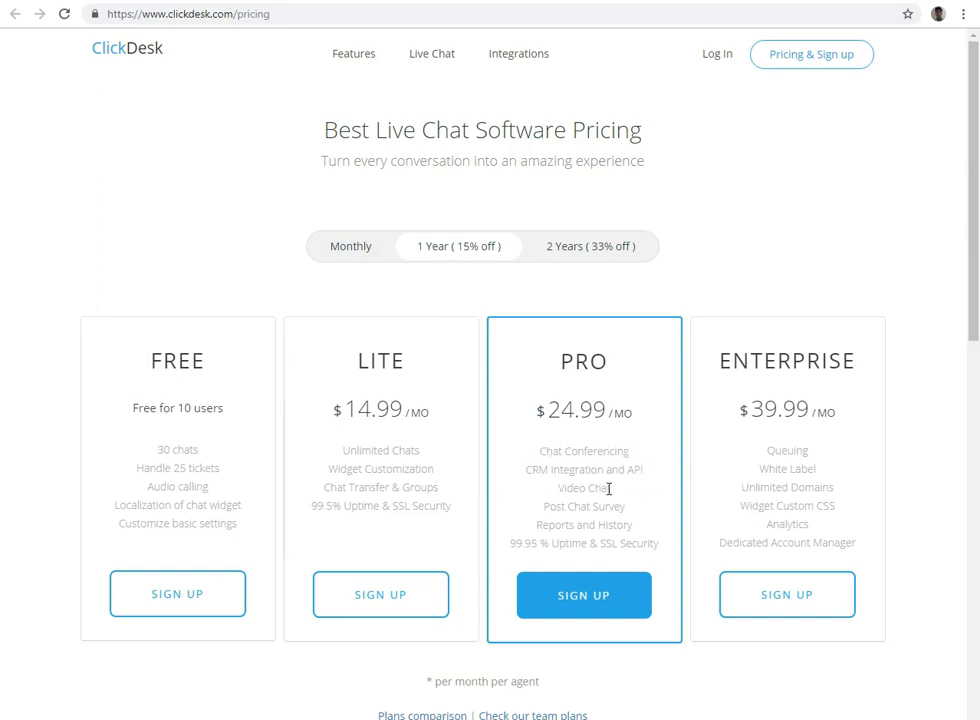
{"action": "mouse_move", "coordinate": [577, 493]}
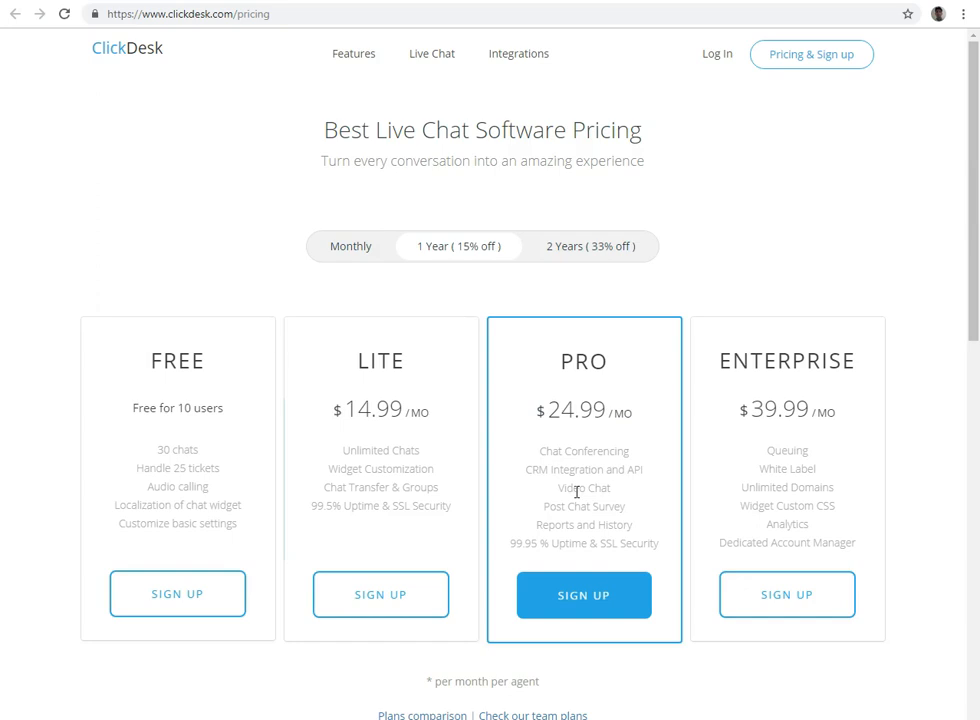
{"action": "mouse_move", "coordinate": [508, 521]}
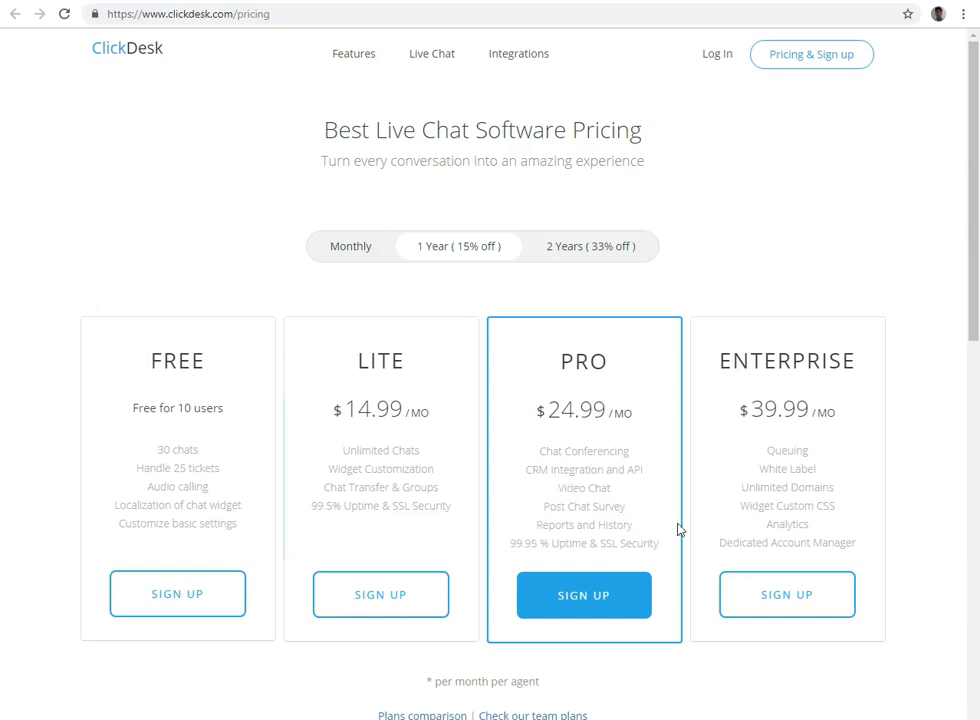
{"action": "mouse_move", "coordinate": [706, 363]}
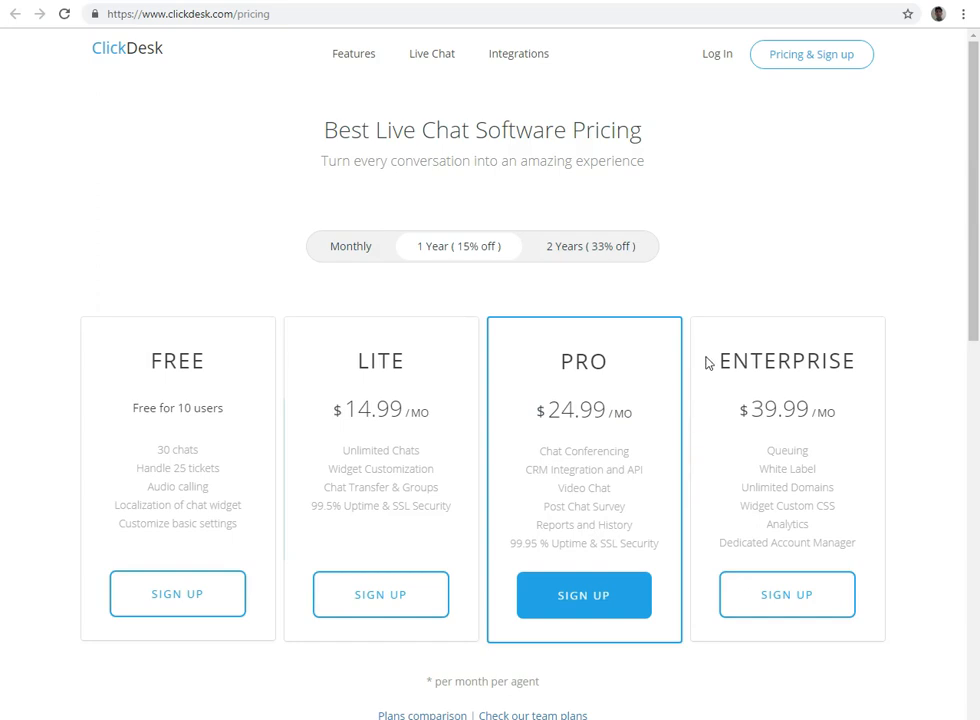
{"action": "mouse_move", "coordinate": [871, 411]}
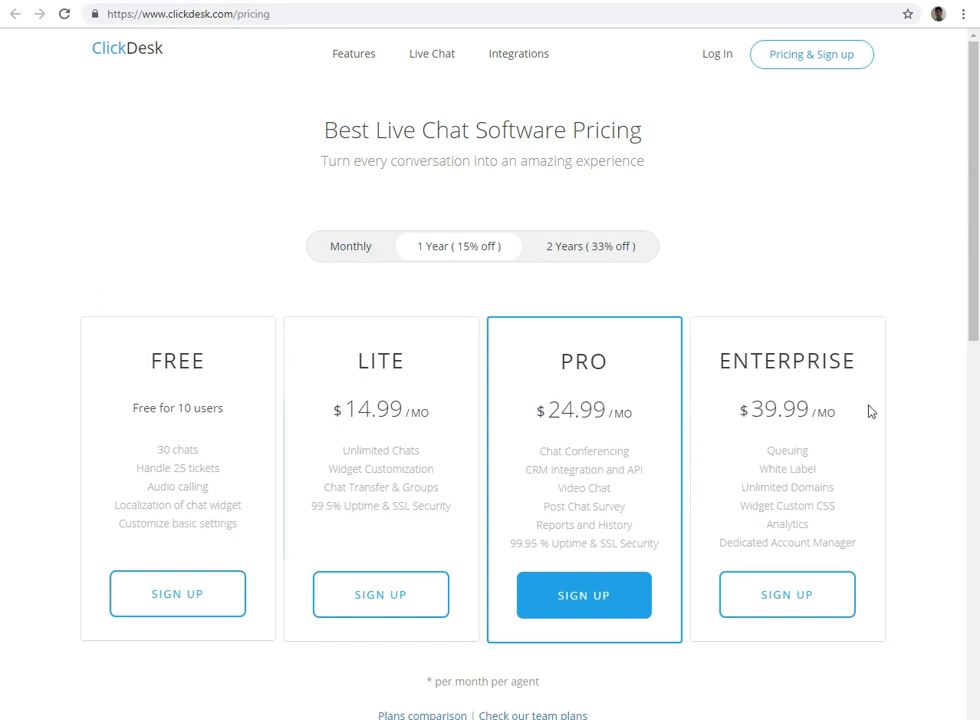
{"action": "mouse_move", "coordinate": [663, 412]}
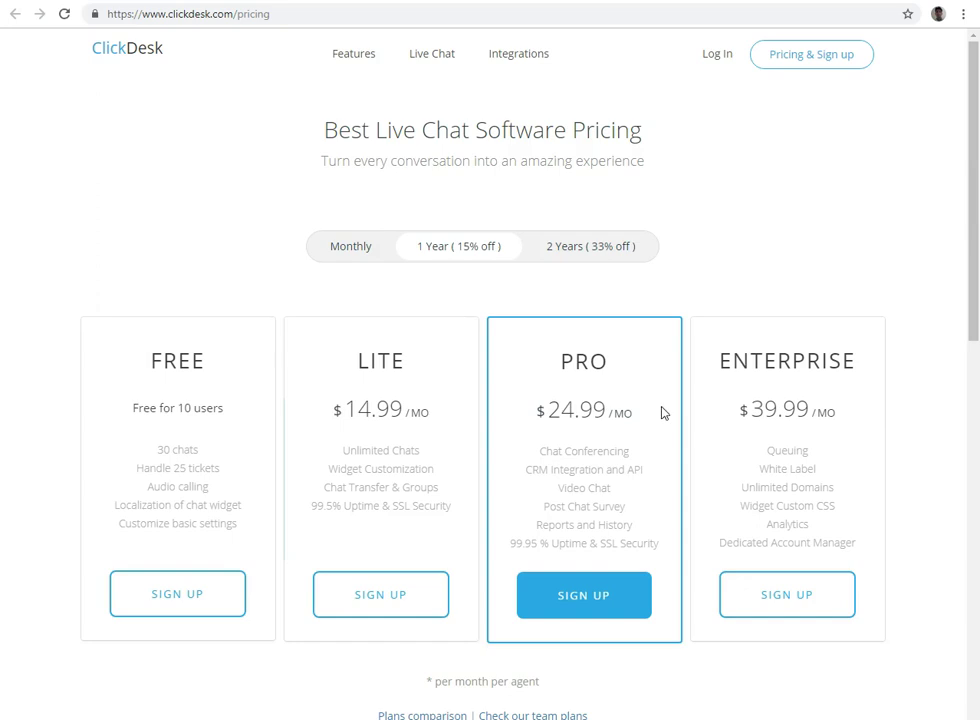
{"action": "mouse_move", "coordinate": [754, 459]}
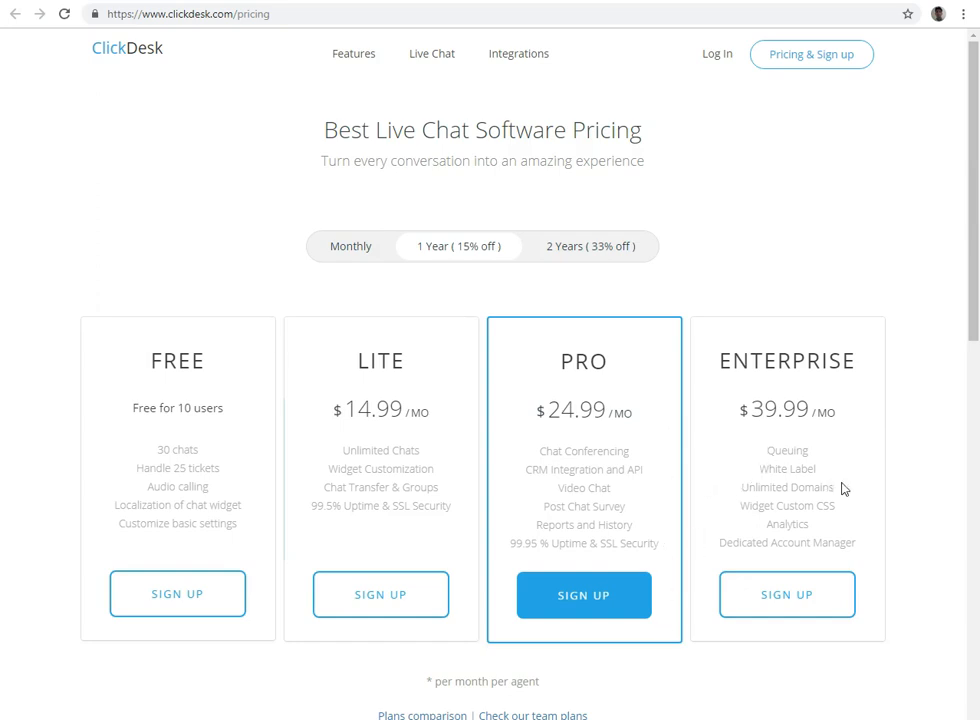
{"action": "mouse_move", "coordinate": [816, 531]}
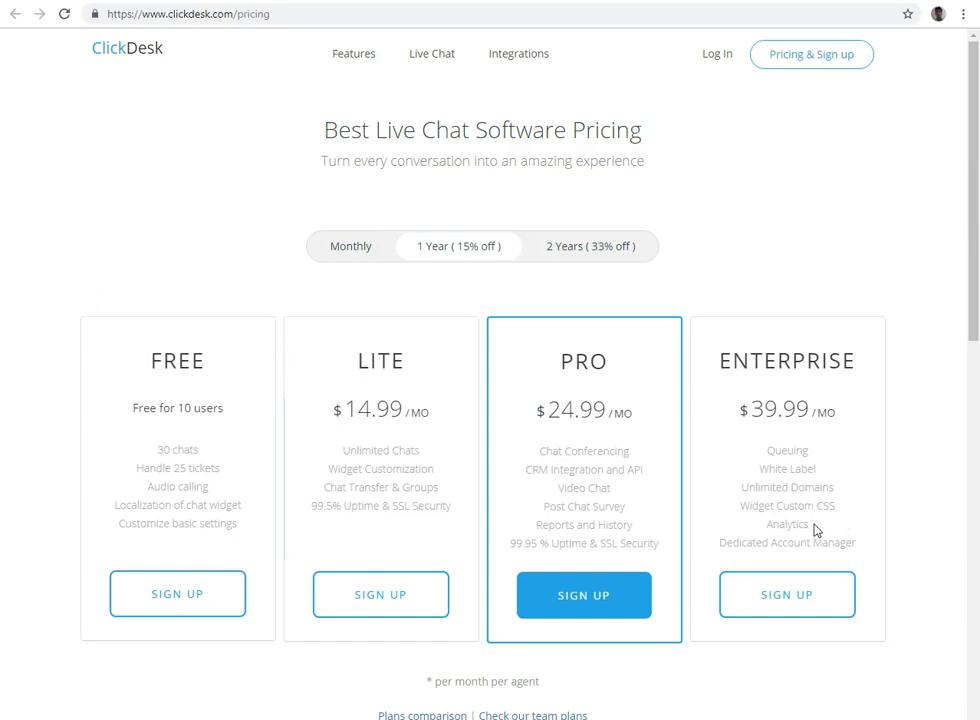
{"action": "mouse_move", "coordinate": [921, 539]}
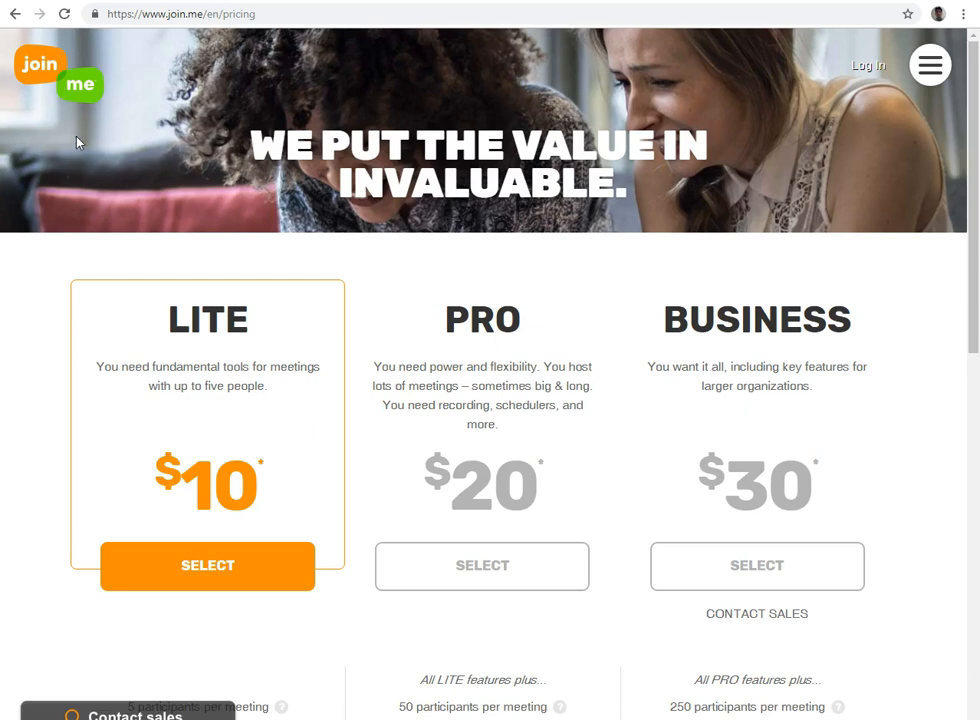
{"action": "mouse_move", "coordinate": [128, 395]}
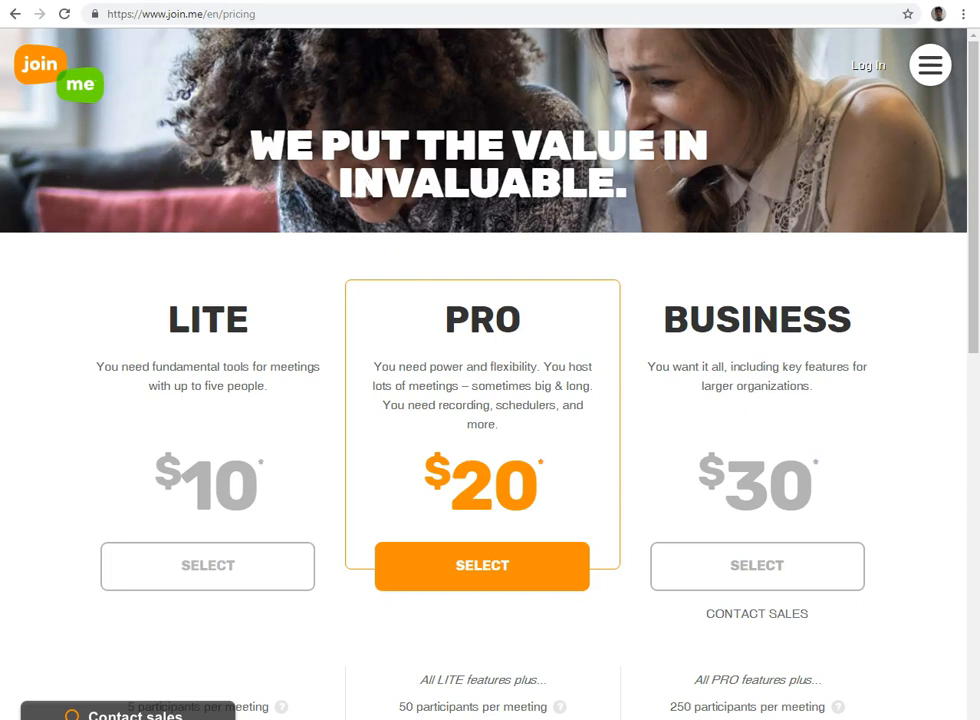
{"action": "mouse_move", "coordinate": [238, 5]}
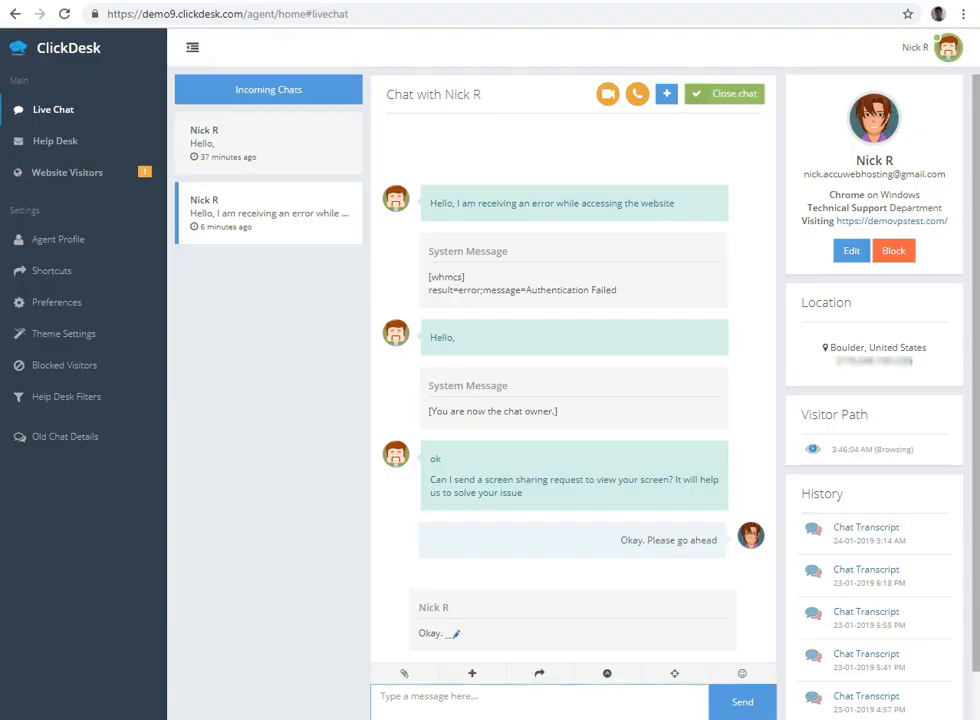
{"action": "mouse_move", "coordinate": [120, 74]}
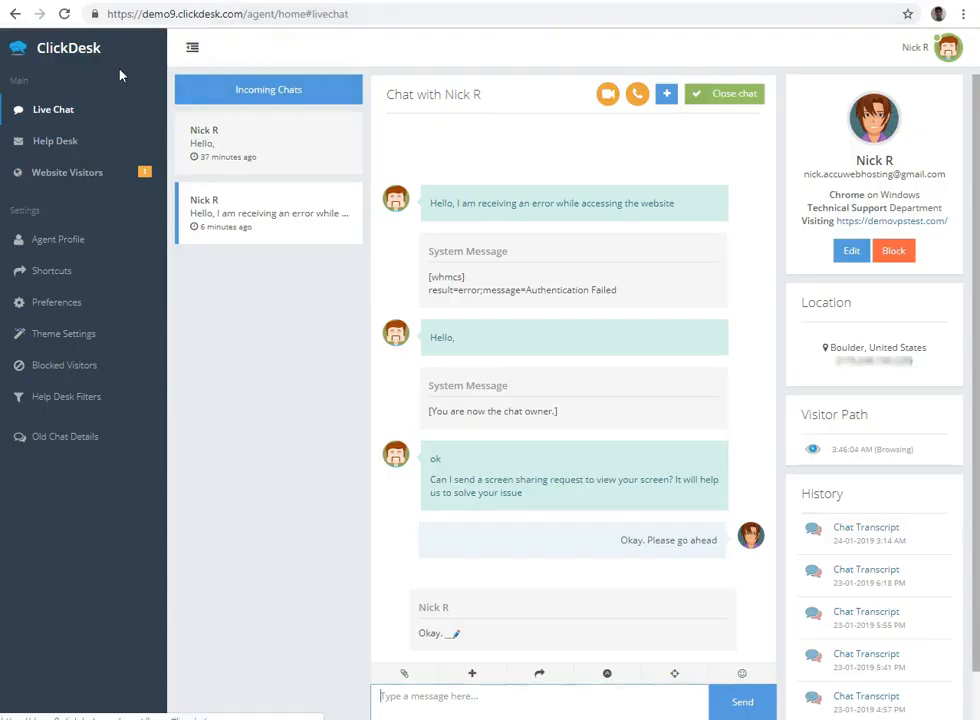
{"action": "mouse_move", "coordinate": [710, 532]}
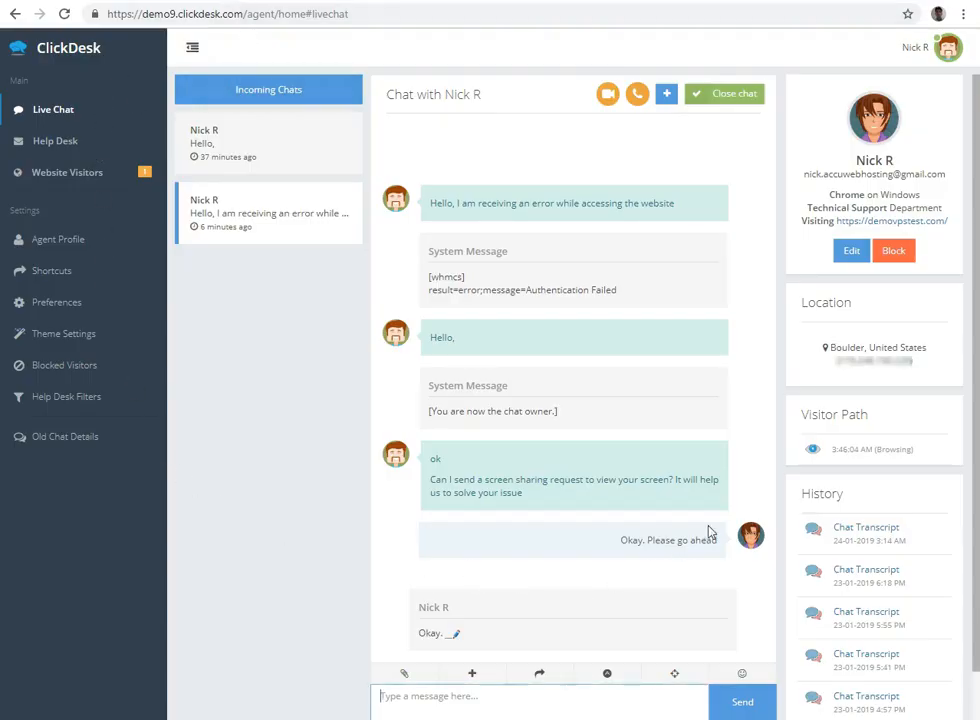
{"action": "mouse_move", "coordinate": [340, 305]}
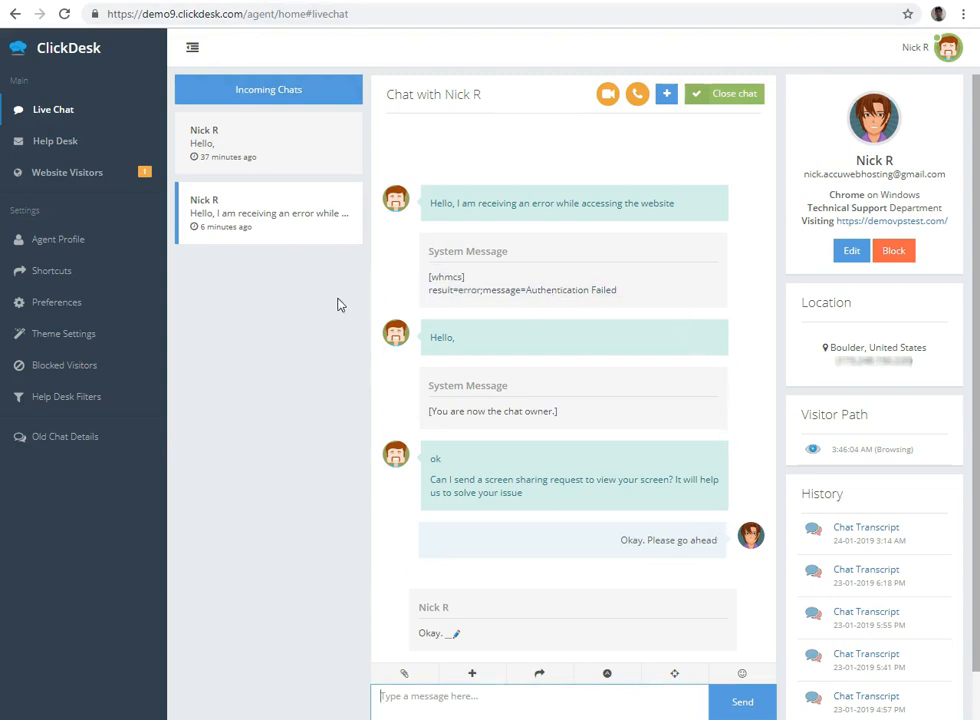
{"action": "mouse_move", "coordinate": [388, 150]}
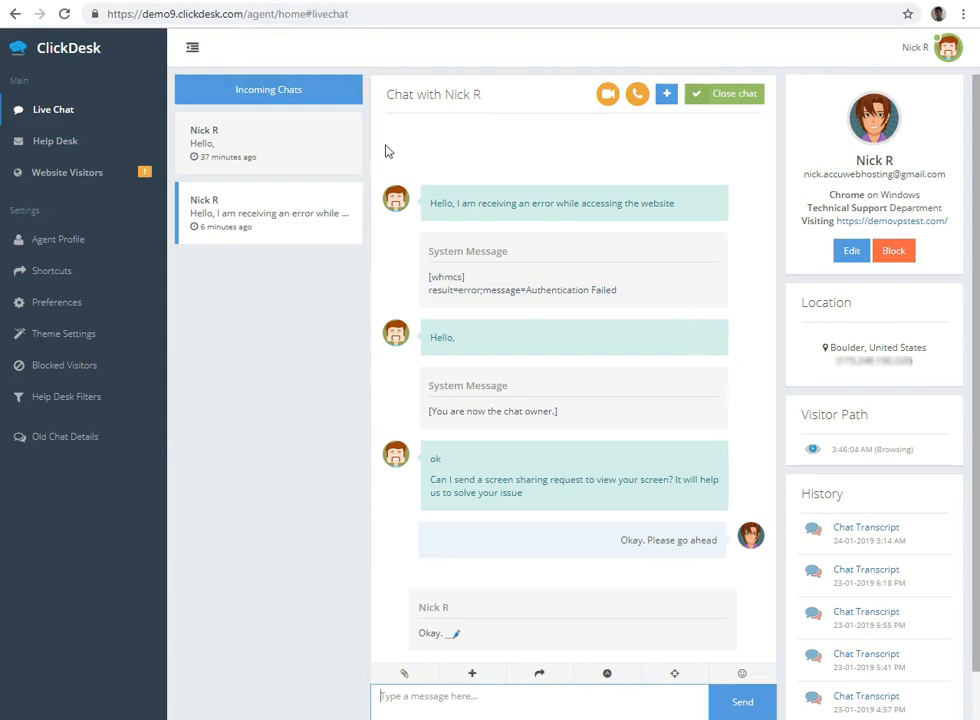
{"action": "mouse_move", "coordinate": [355, 51]}
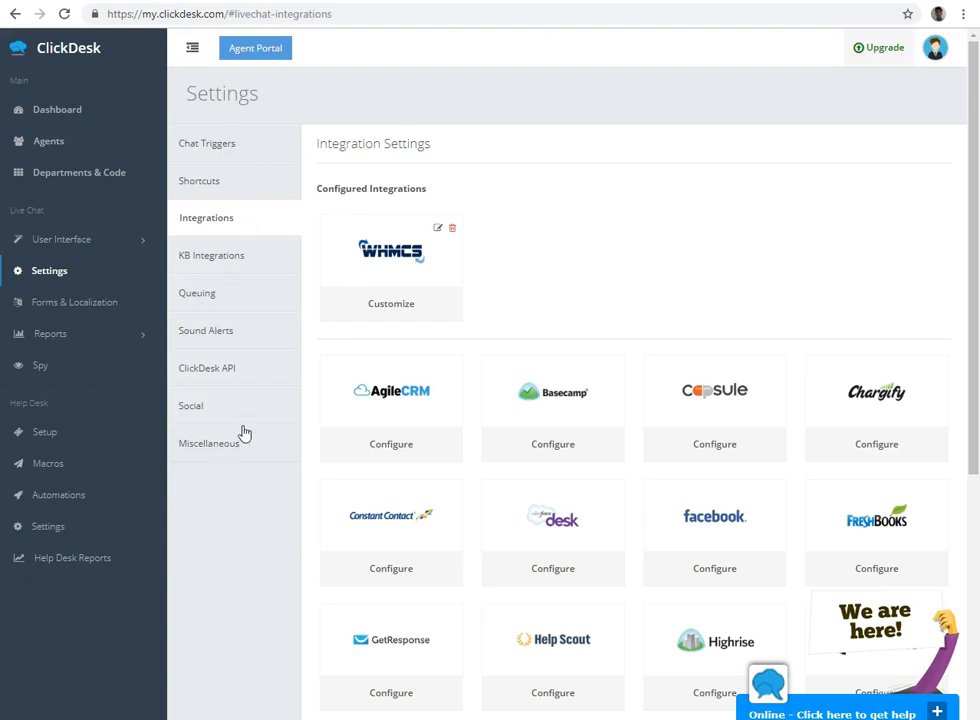
{"action": "mouse_move", "coordinate": [66, 268]}
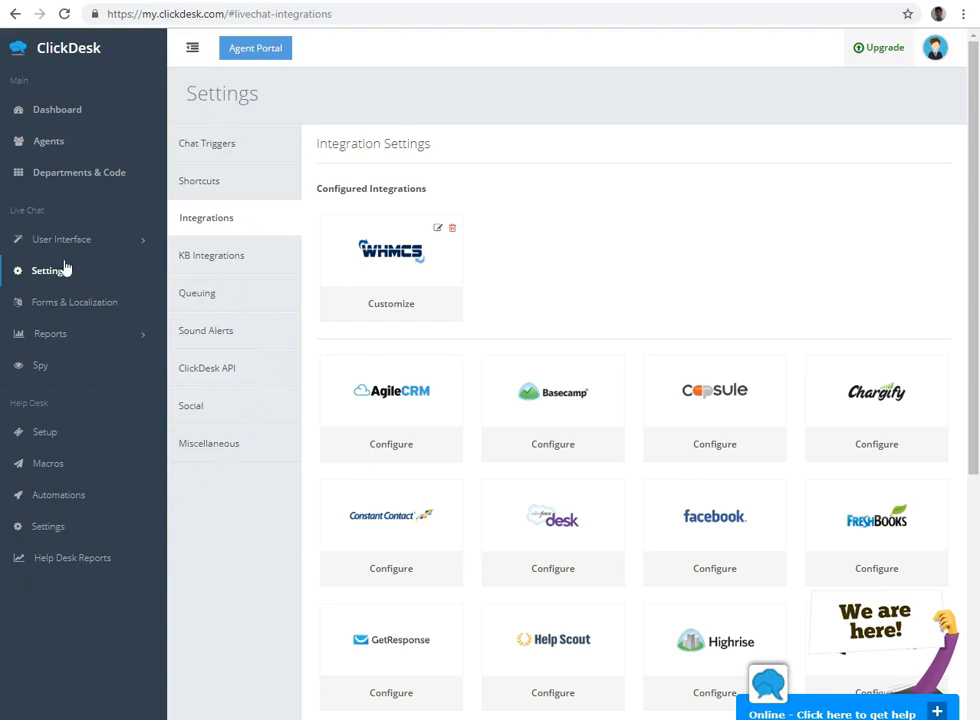
Go to Settings > Integrations and open Configure on the join.me tile
{"action": "left_click", "coordinate": [208, 142]}
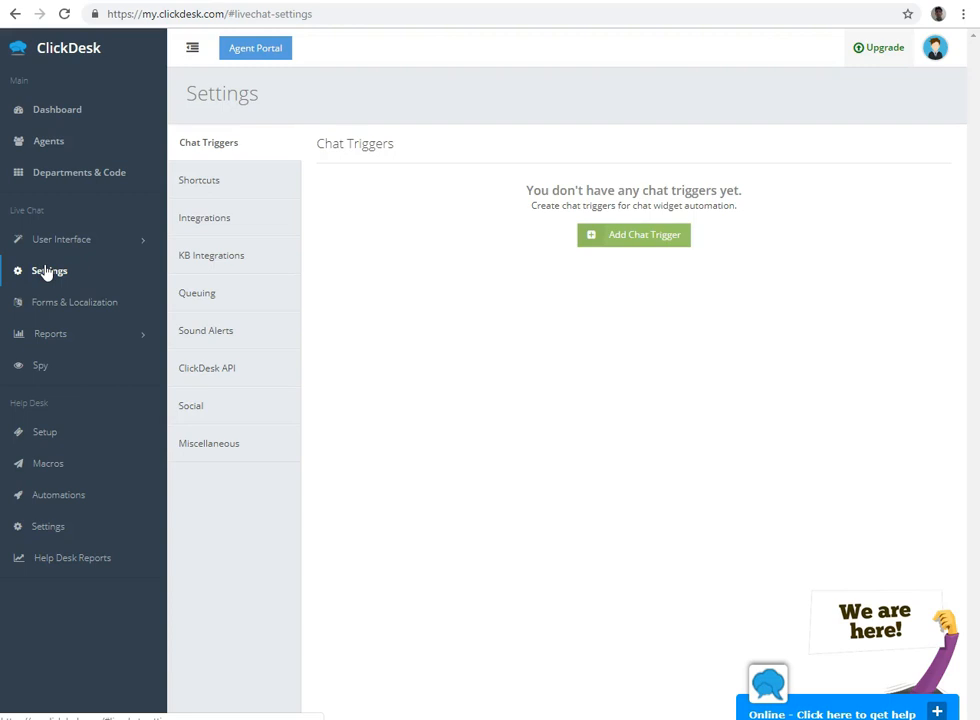
{"action": "mouse_move", "coordinate": [192, 223]}
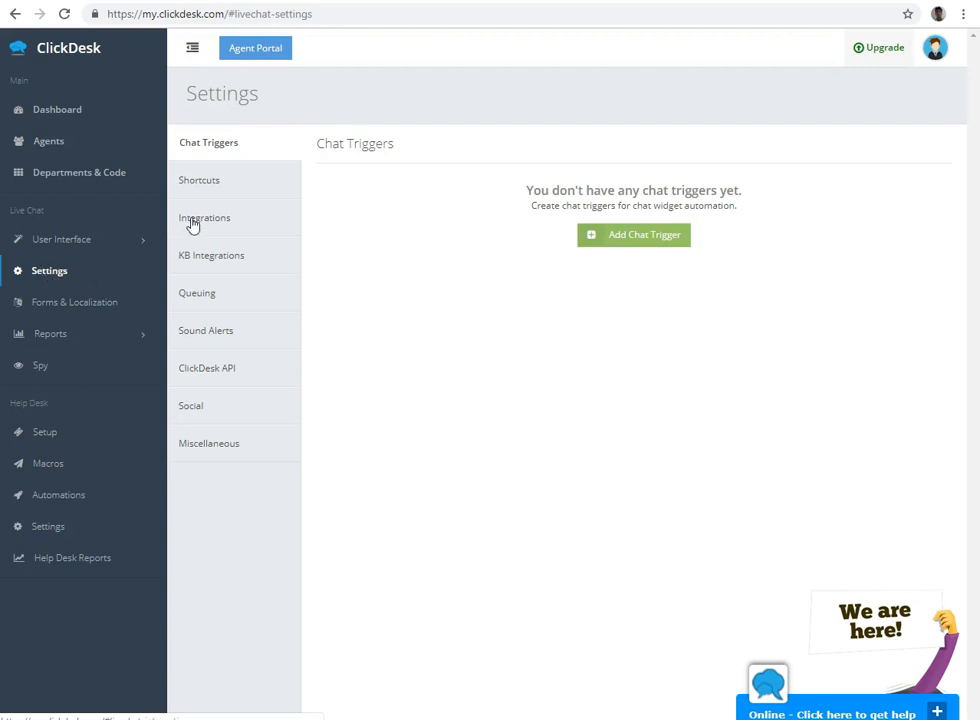
{"action": "left_click", "coordinate": [204, 218]}
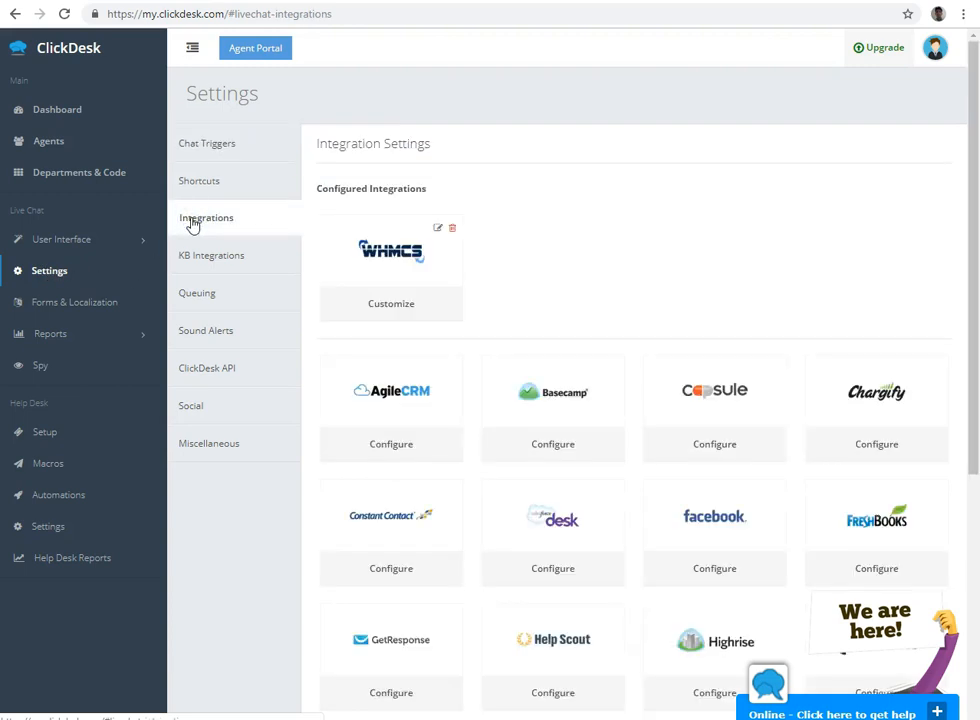
{"action": "scroll", "scroll_direction": "down", "scroll_amount": 3}
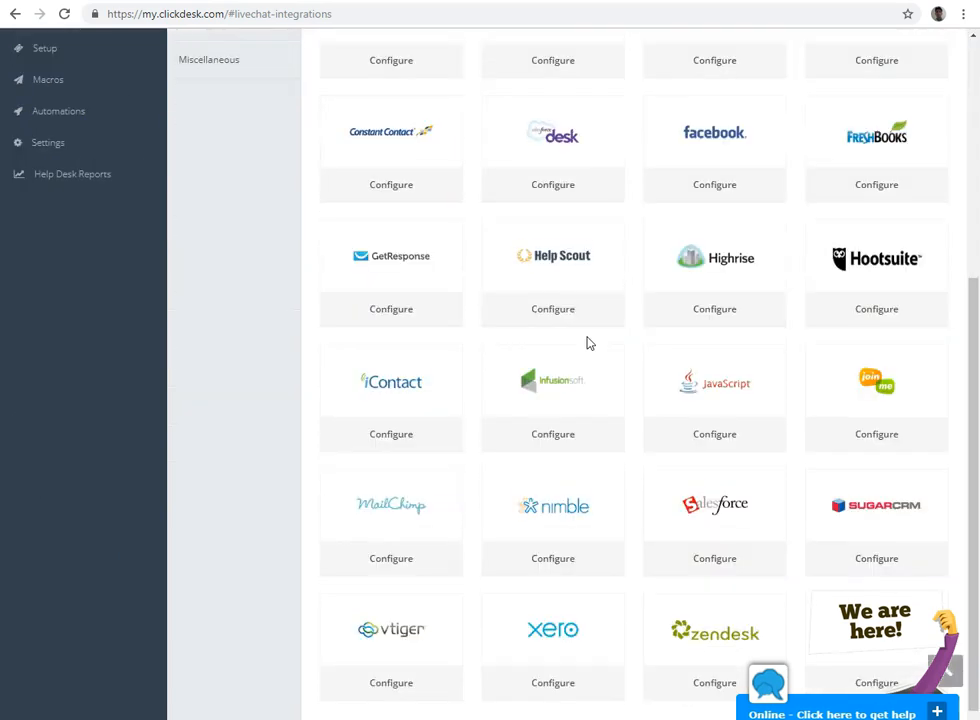
{"action": "left_click", "coordinate": [876, 433]}
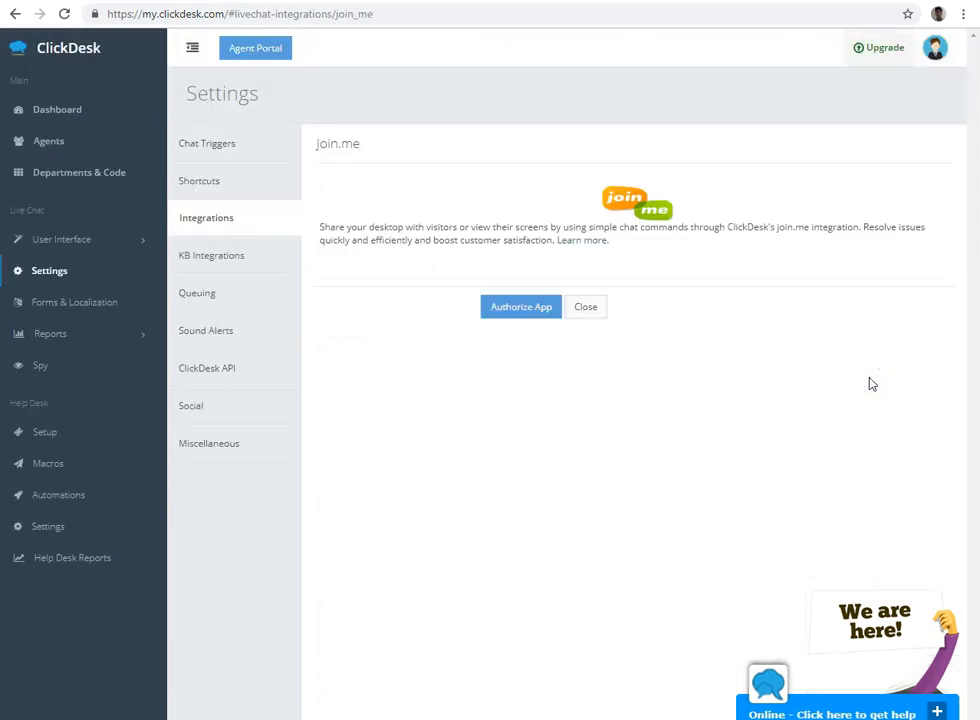
{"action": "mouse_move", "coordinate": [862, 445]}
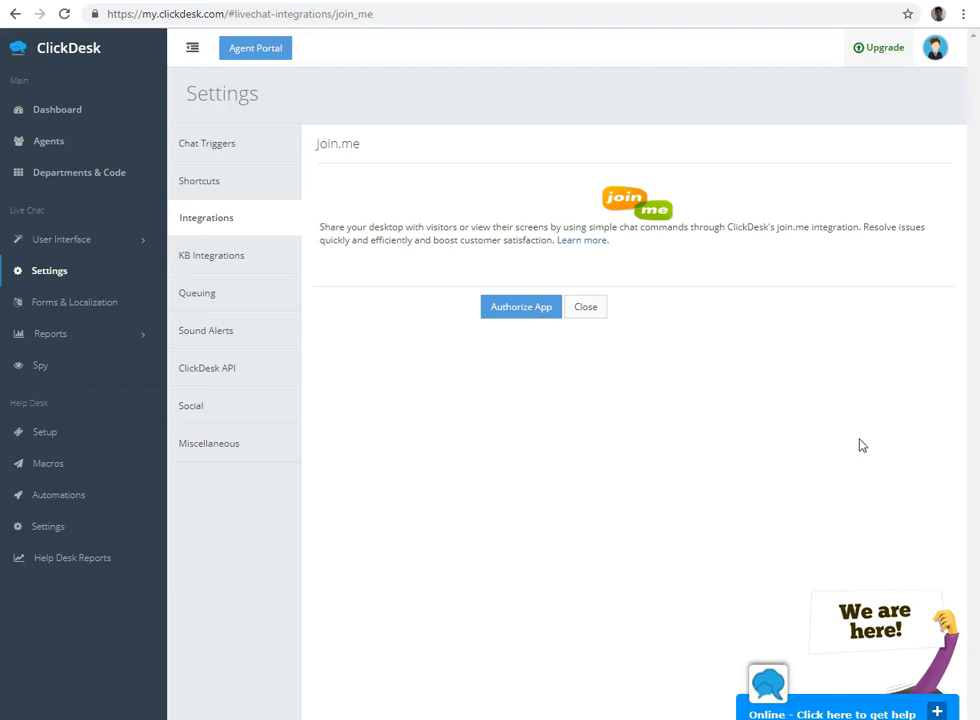
Start Authorize App and sign in to join.me with the saved account email
{"action": "left_click", "coordinate": [520, 306]}
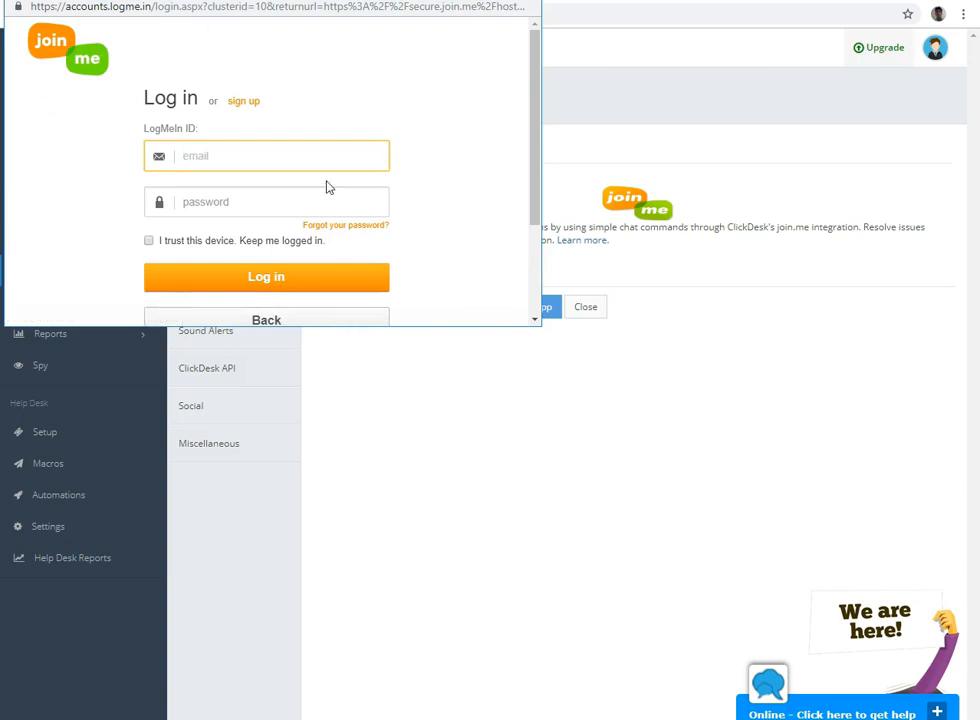
{"action": "left_click", "coordinate": [266, 155]}
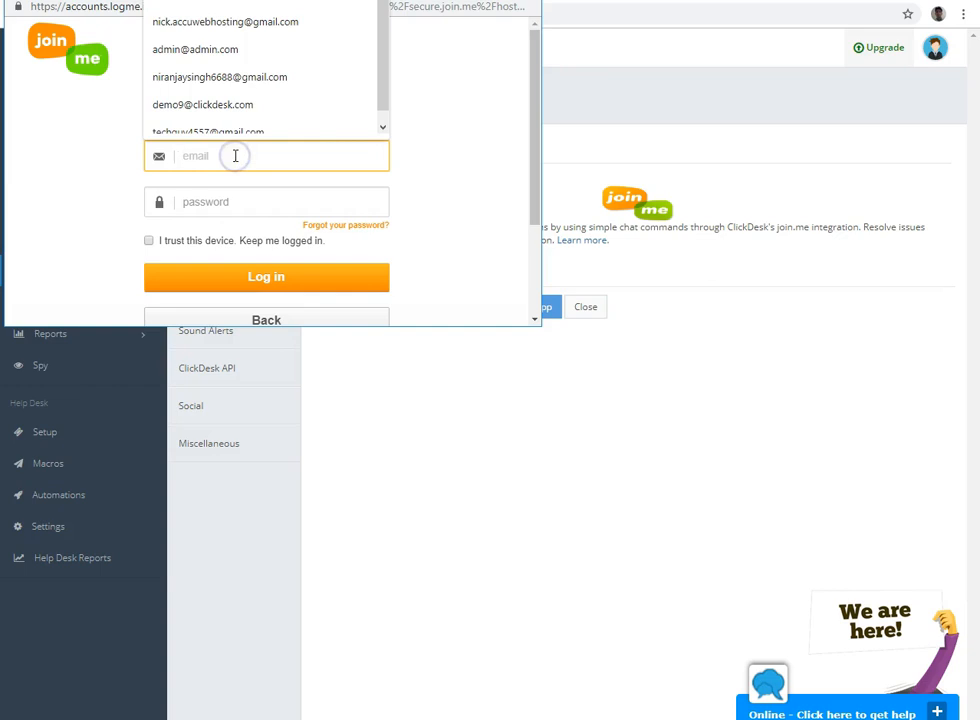
{"action": "left_click", "coordinate": [207, 131]}
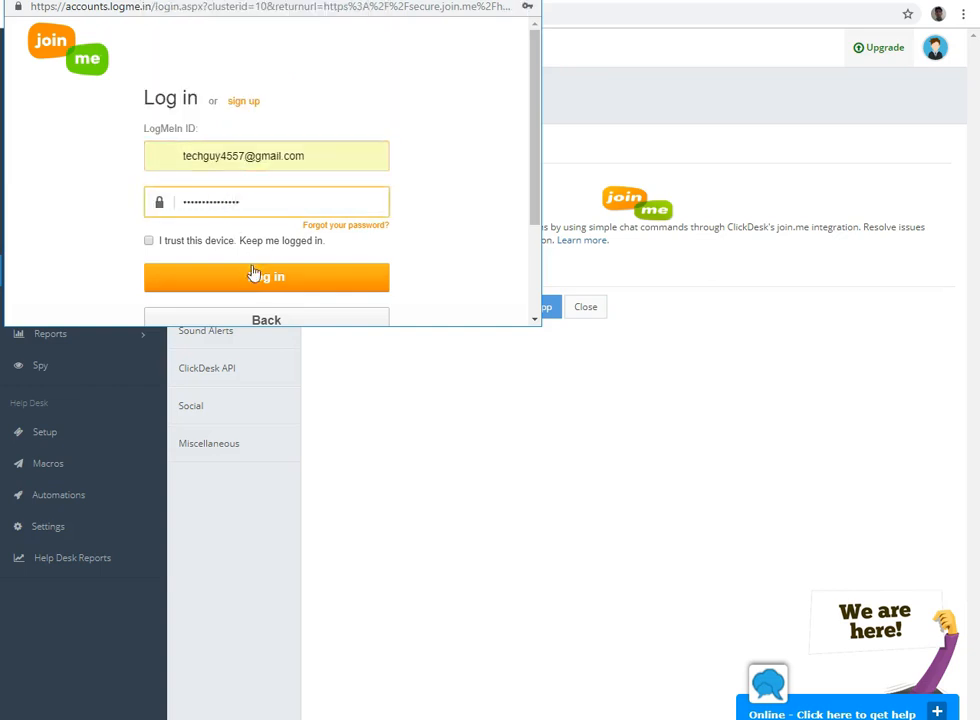
{"action": "left_click", "coordinate": [266, 277]}
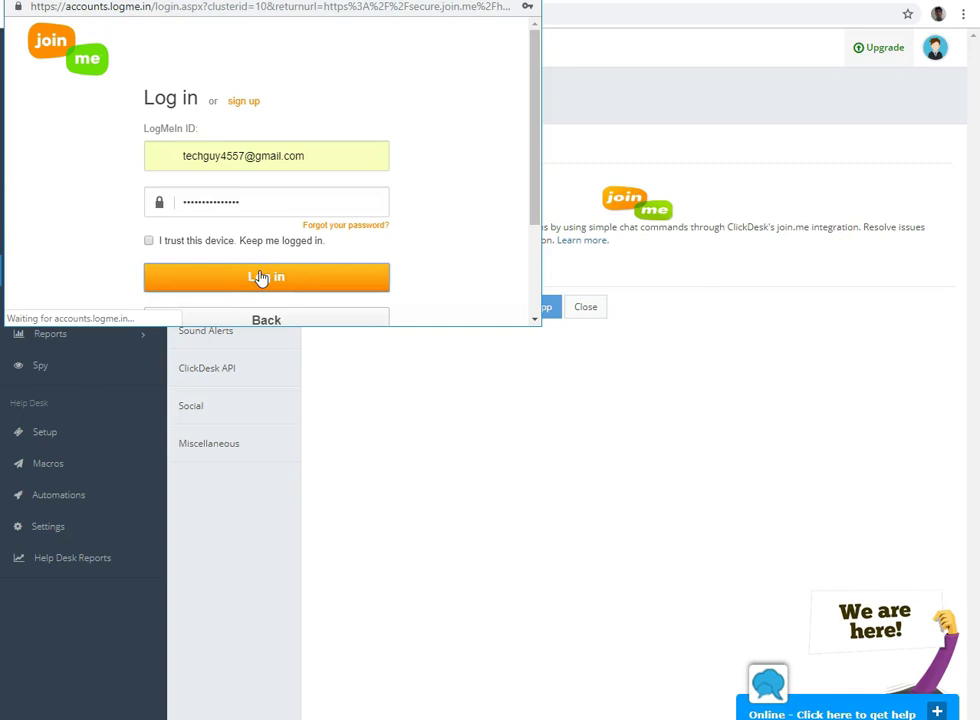
{"action": "left_click", "coordinate": [266, 277]}
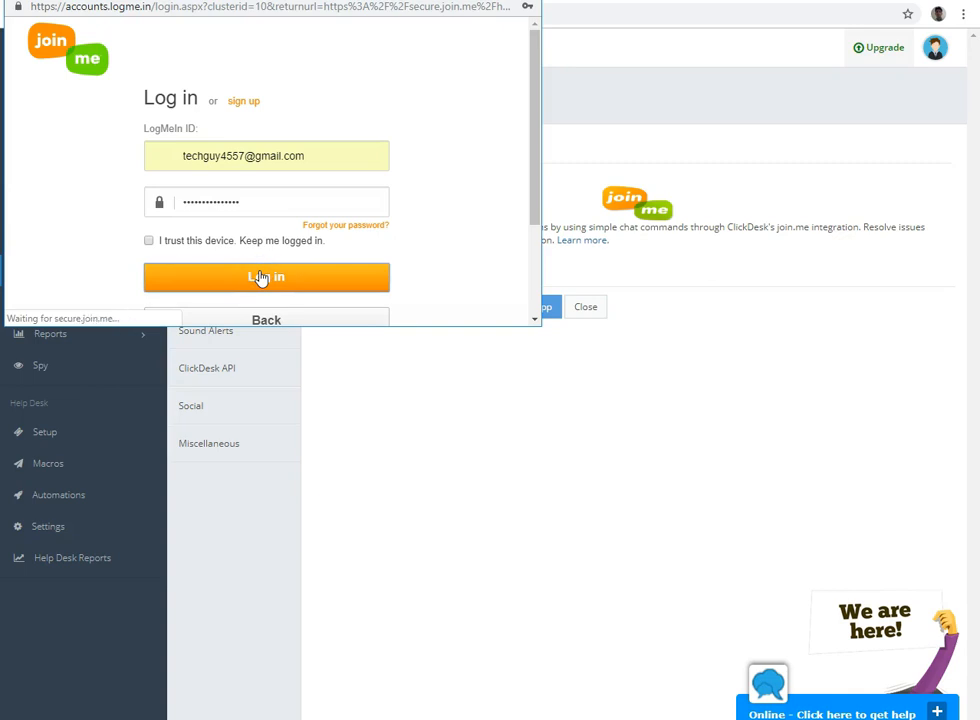
{"action": "left_click", "coordinate": [266, 277]}
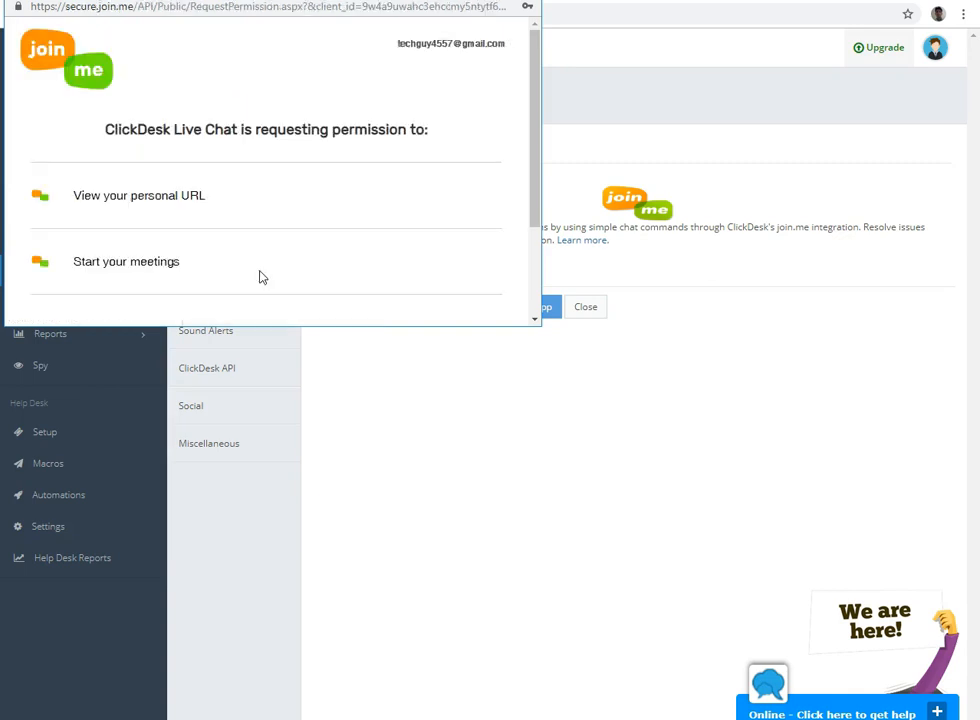
Accept ClickDesk Live Chat's permissions to view the personal URL and start meetings
{"action": "scroll", "scroll_direction": "down", "scroll_amount": 3}
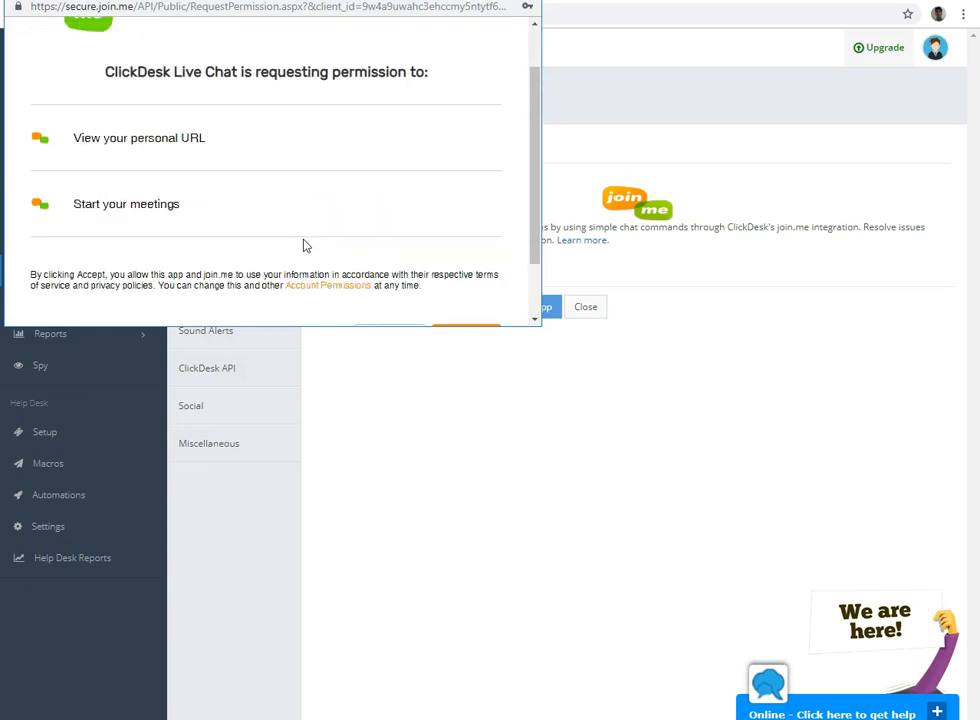
{"action": "scroll", "scroll_direction": "down", "scroll_amount": 3}
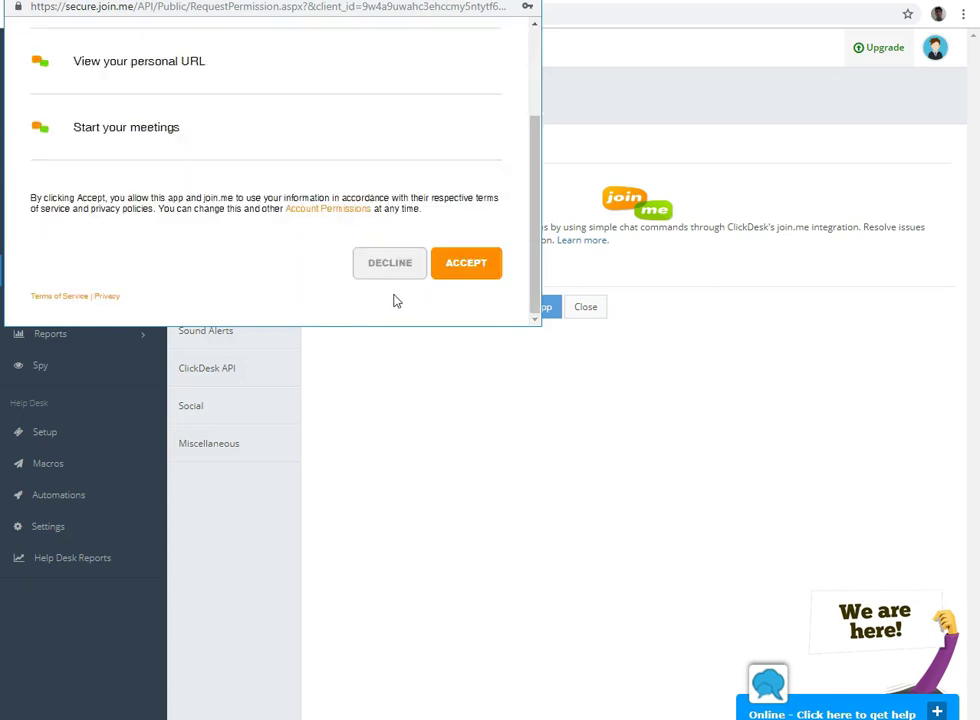
{"action": "left_click", "coordinate": [466, 262]}
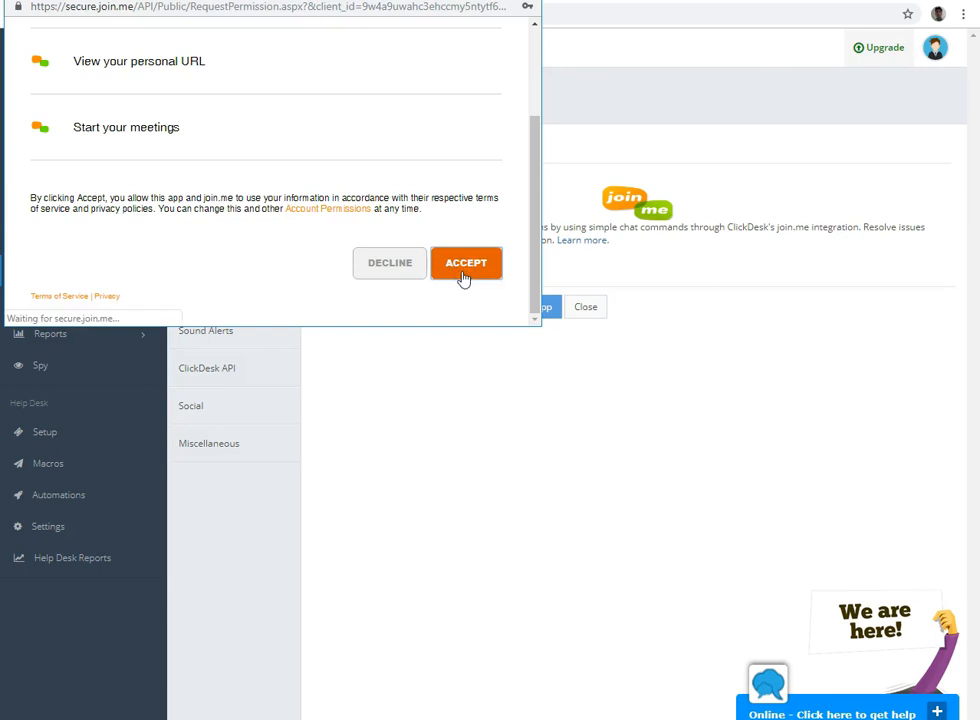
{"action": "left_click", "coordinate": [466, 262]}
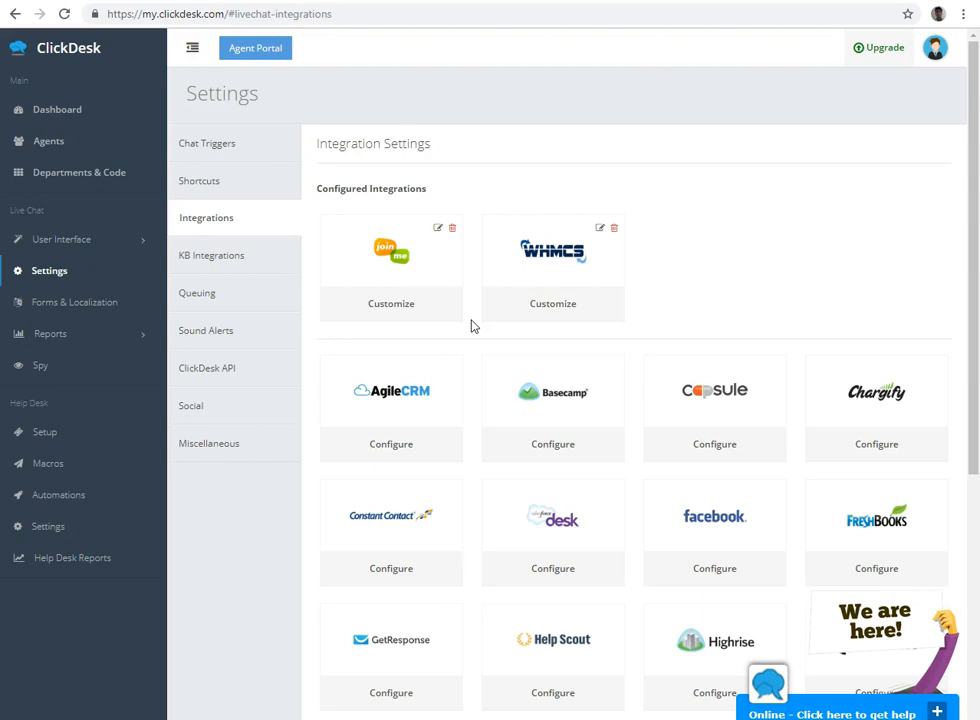
{"action": "mouse_move", "coordinate": [428, 216]}
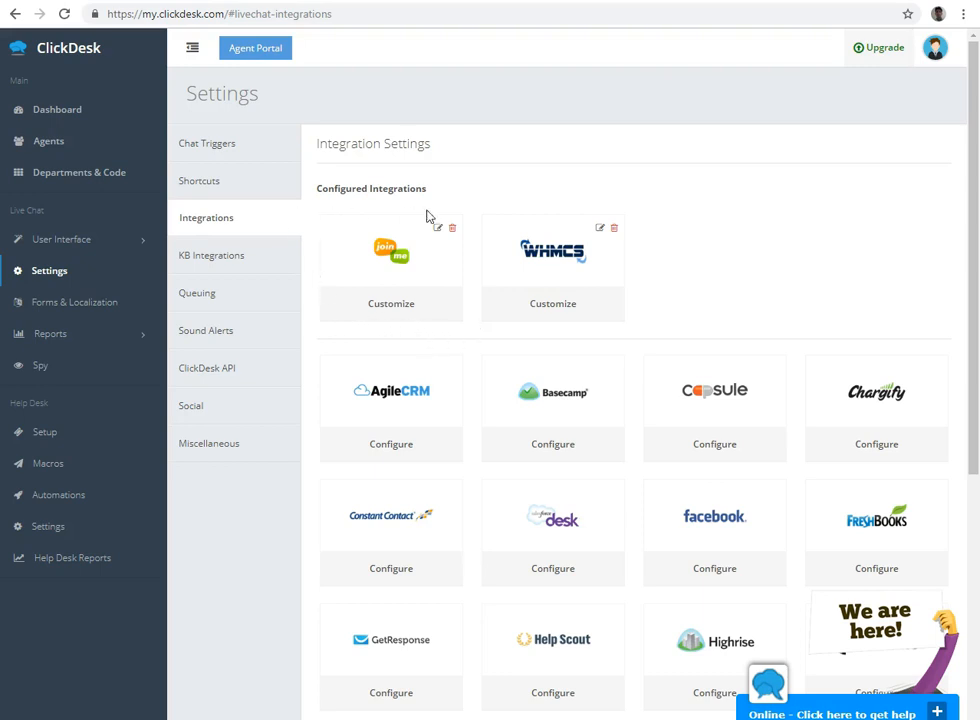
{"action": "mouse_move", "coordinate": [318, 283]}
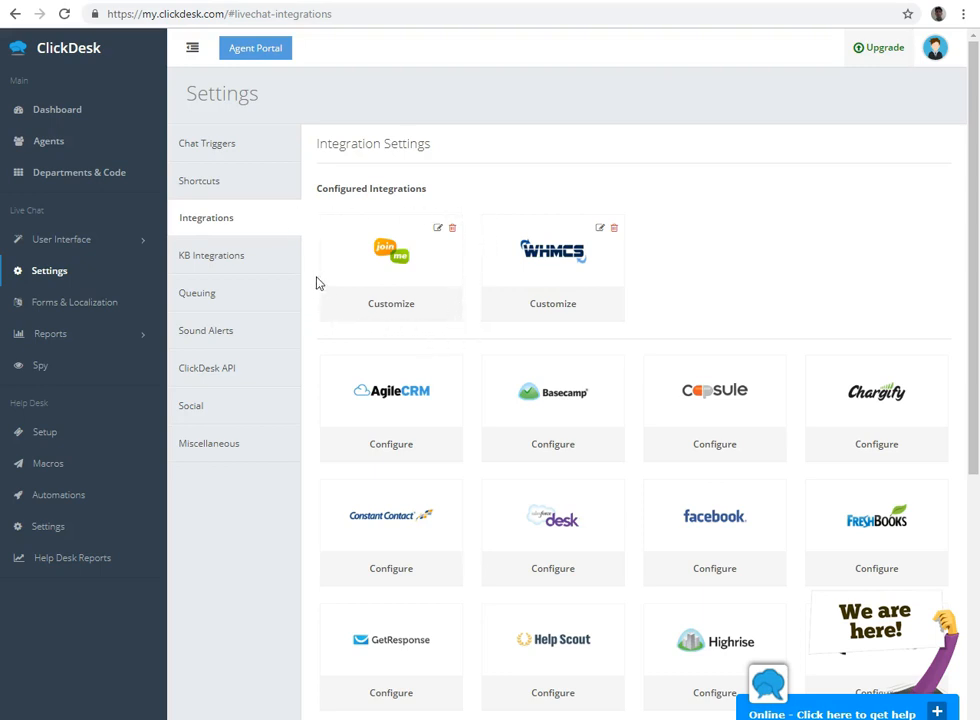
{"action": "mouse_move", "coordinate": [285, 134]}
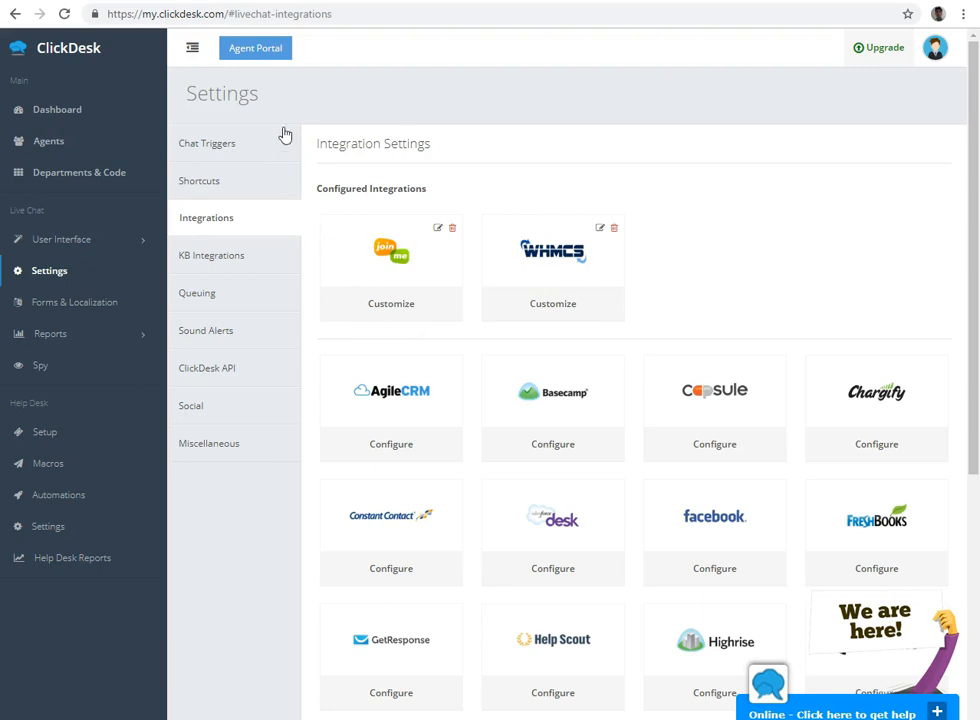
{"action": "left_click", "coordinate": [255, 48]}
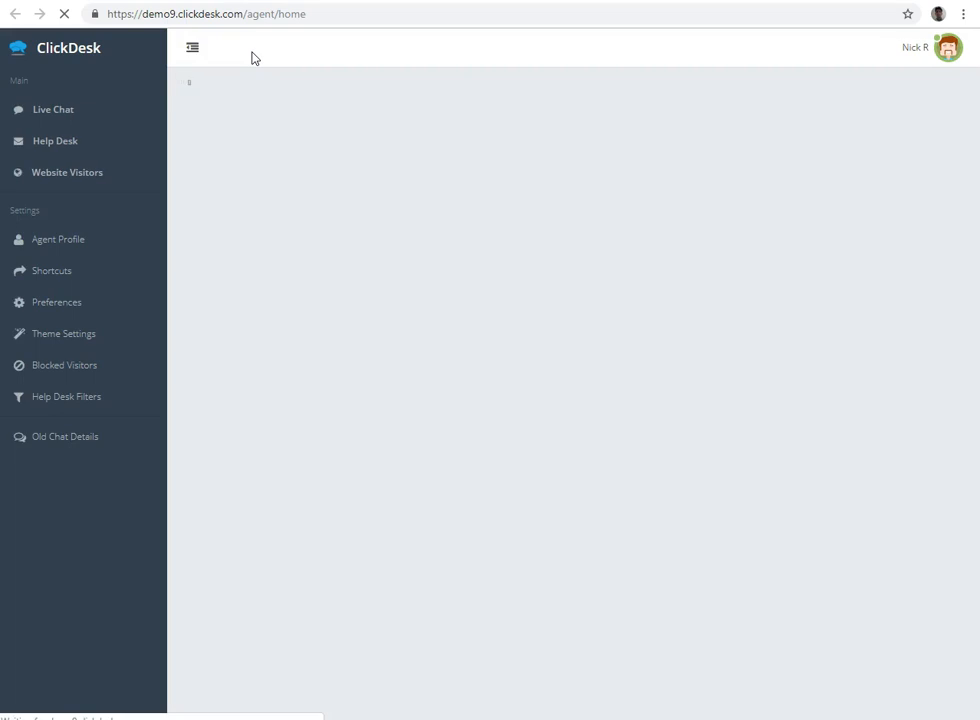
{"action": "left_click", "coordinate": [53, 109]}
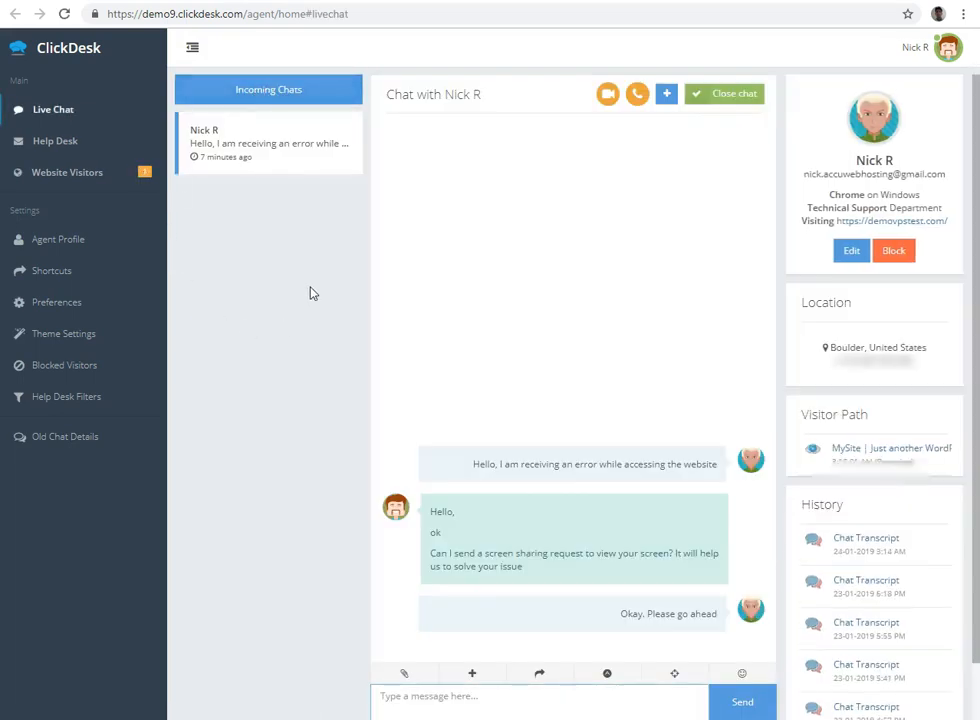
{"action": "mouse_move", "coordinate": [280, 547]}
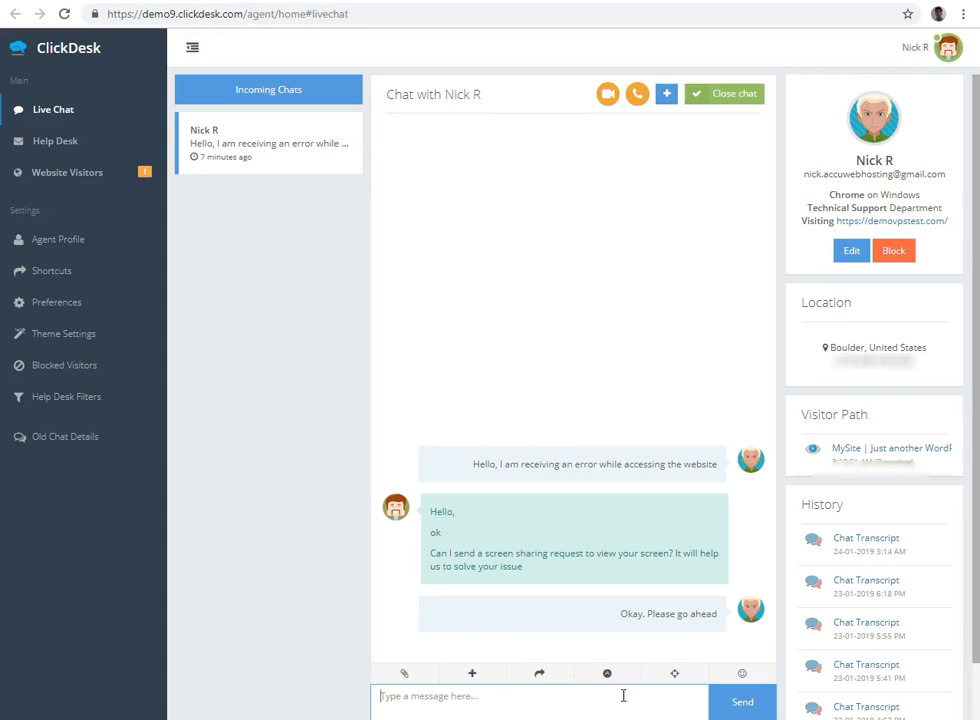
{"action": "mouse_move", "coordinate": [606, 673]}
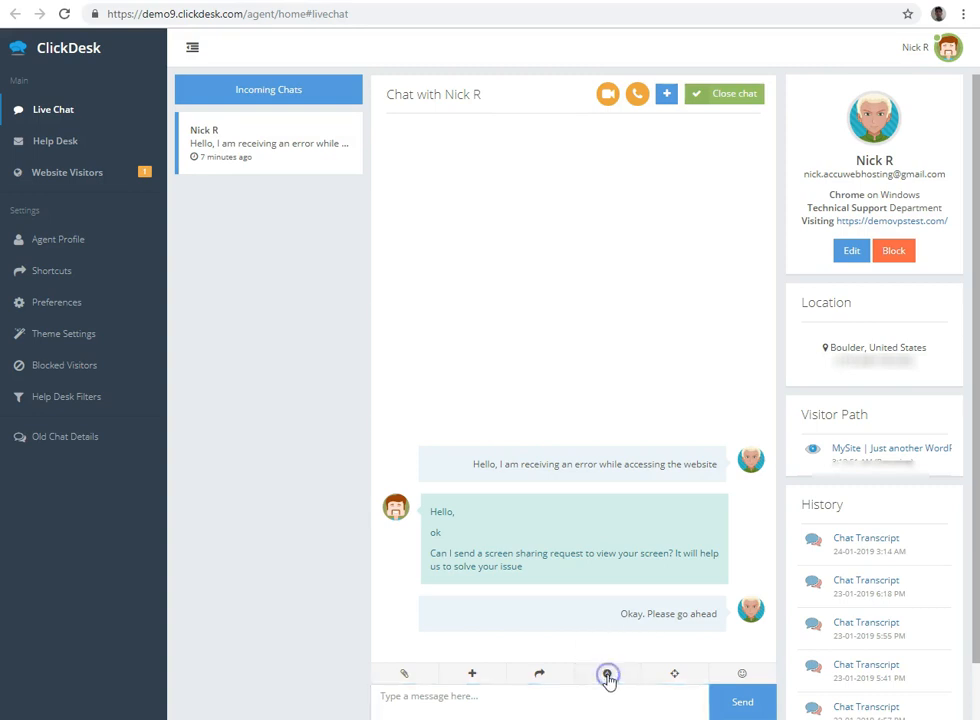
Browse the chat shortcuts list down to the System Shortcuts
{"action": "left_click", "coordinate": [607, 673]}
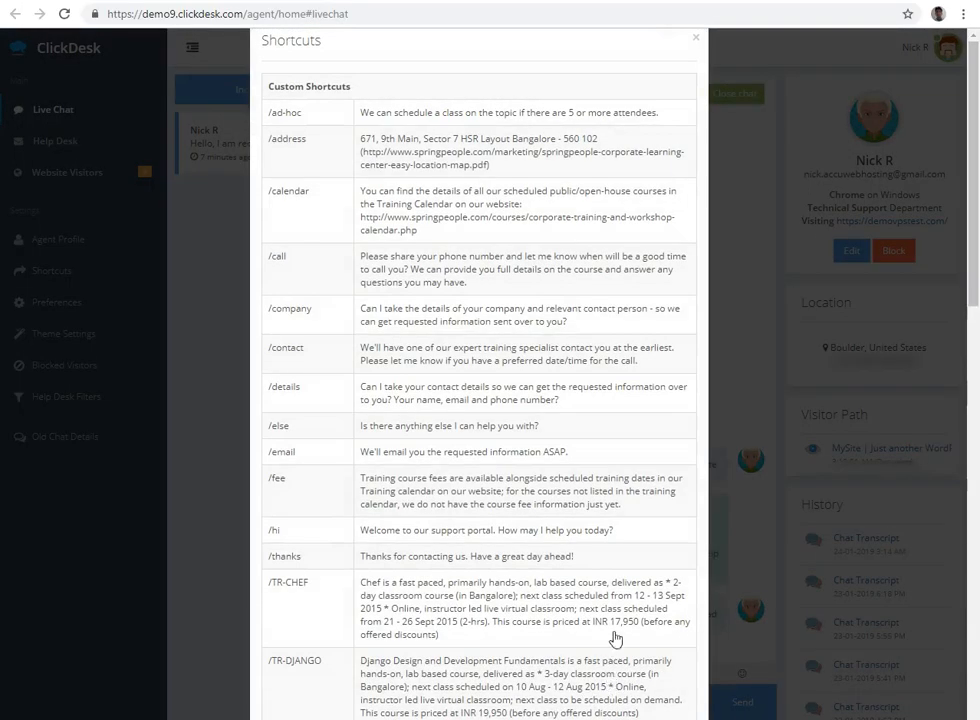
{"action": "mouse_move", "coordinate": [355, 210]}
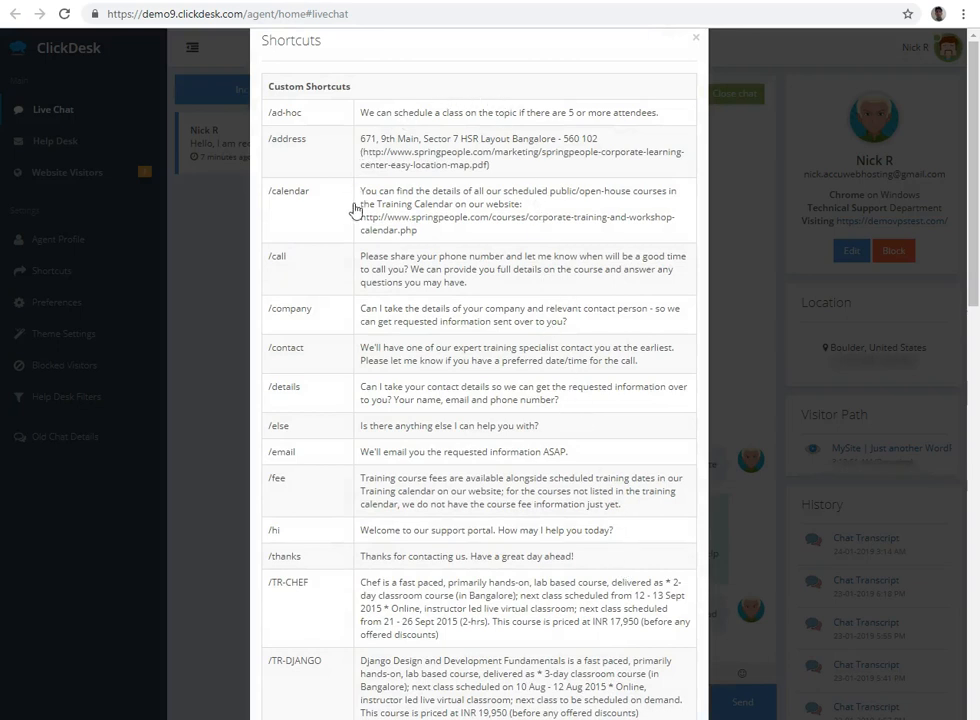
{"action": "mouse_move", "coordinate": [443, 533]}
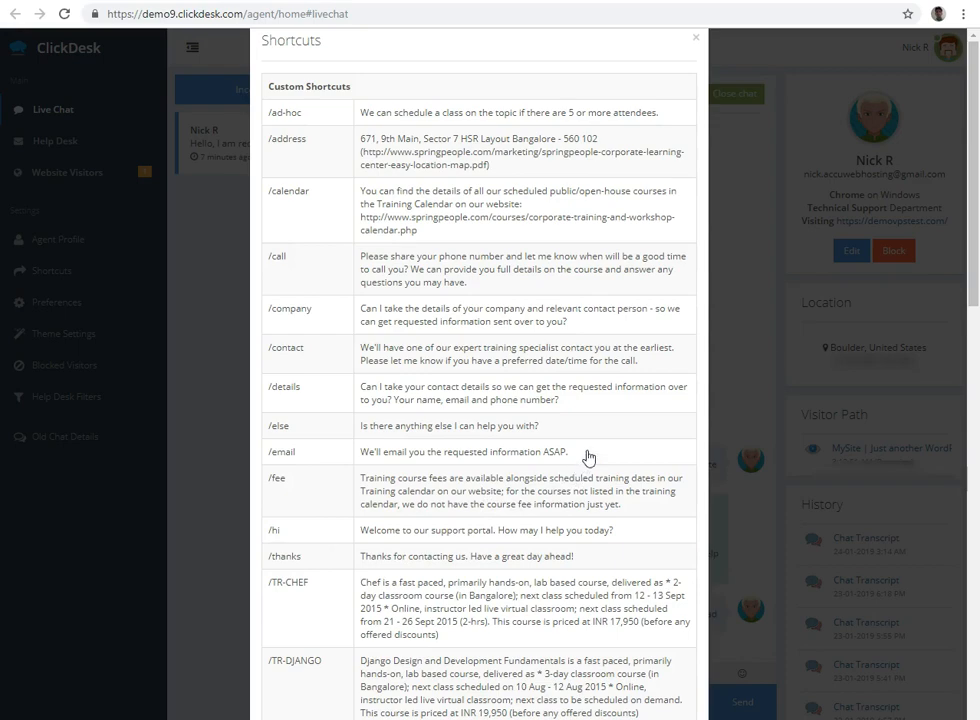
{"action": "mouse_move", "coordinate": [606, 353]}
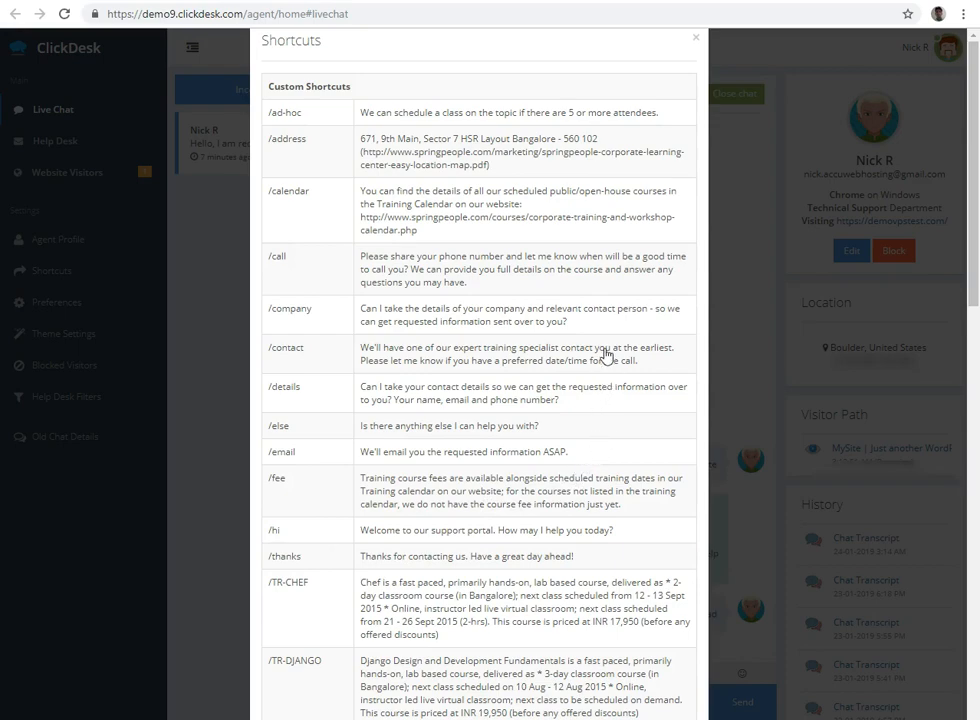
{"action": "scroll", "scroll_direction": "down", "scroll_amount": 3}
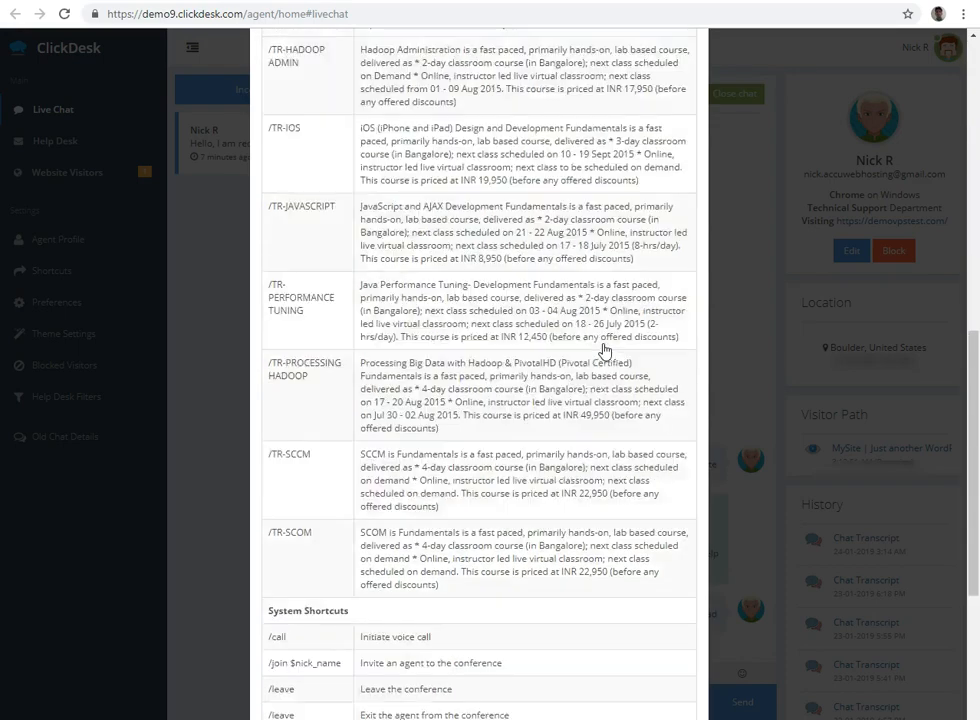
{"action": "scroll", "scroll_direction": "down", "scroll_amount": 3}
{"action": "type", "text": "/viewscreen"}
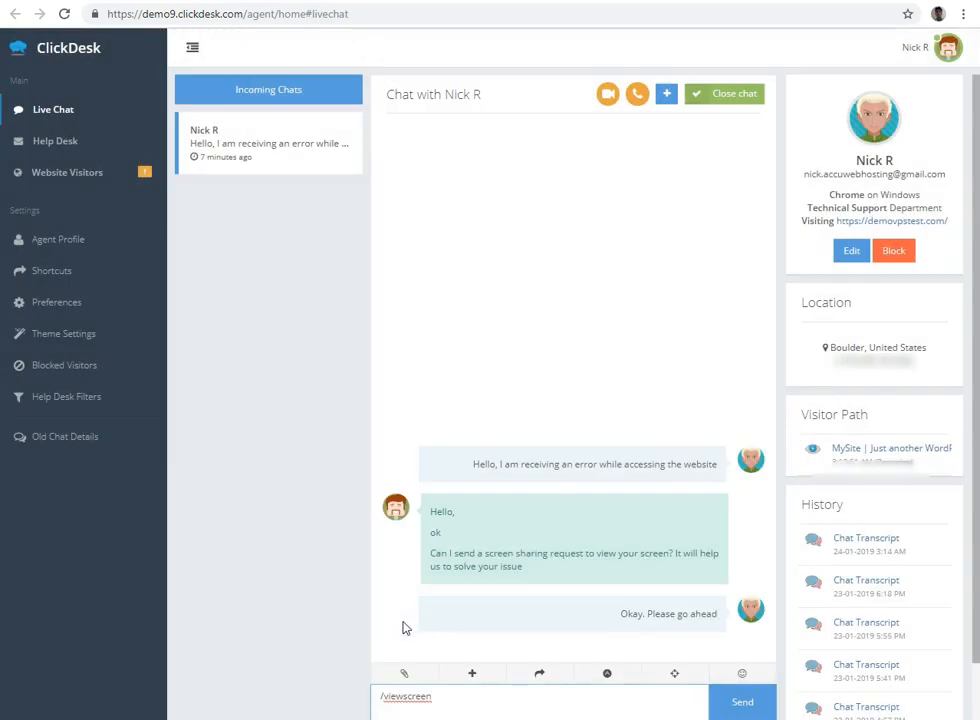
{"action": "left_click", "coordinate": [742, 701]}
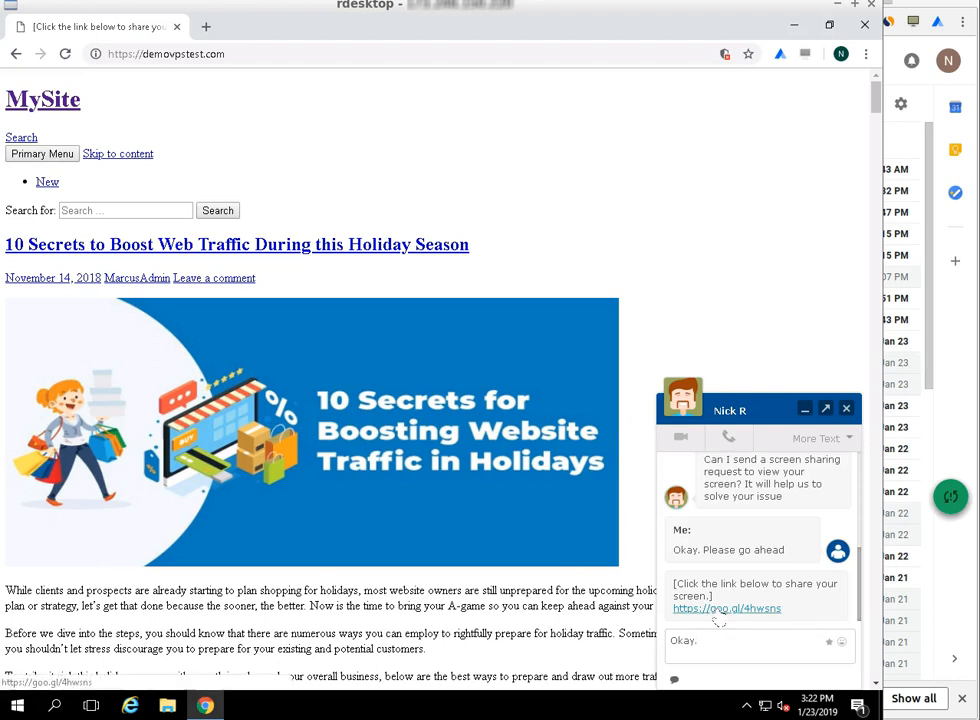
As the visitor, follow the goo.gl screen-sharing link to the join.me start page
{"action": "left_click", "coordinate": [726, 608]}
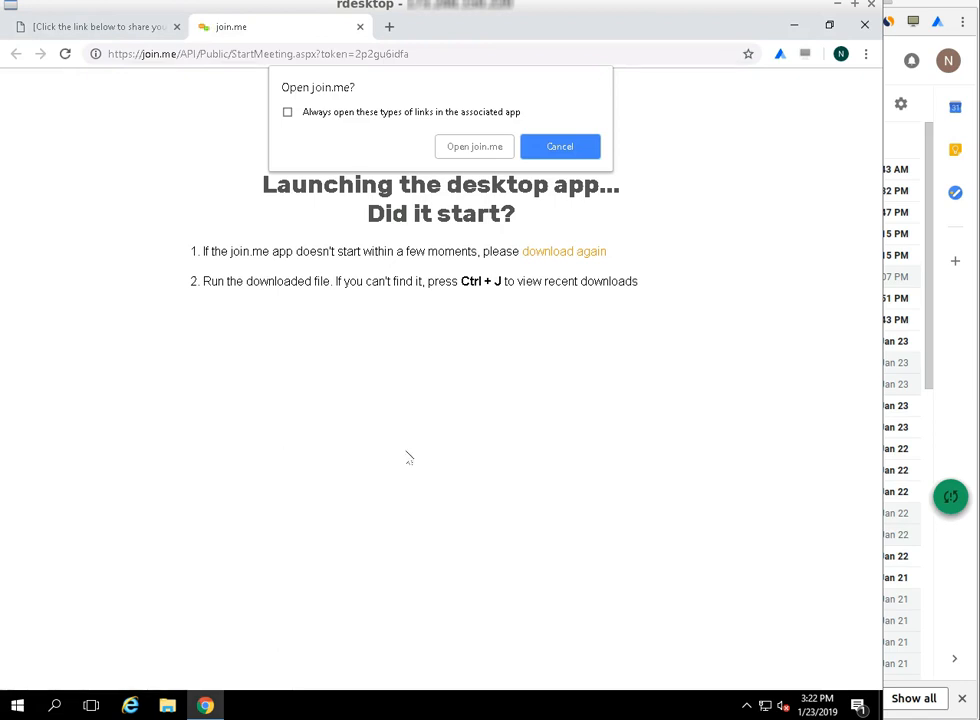
{"action": "mouse_move", "coordinate": [632, 228]}
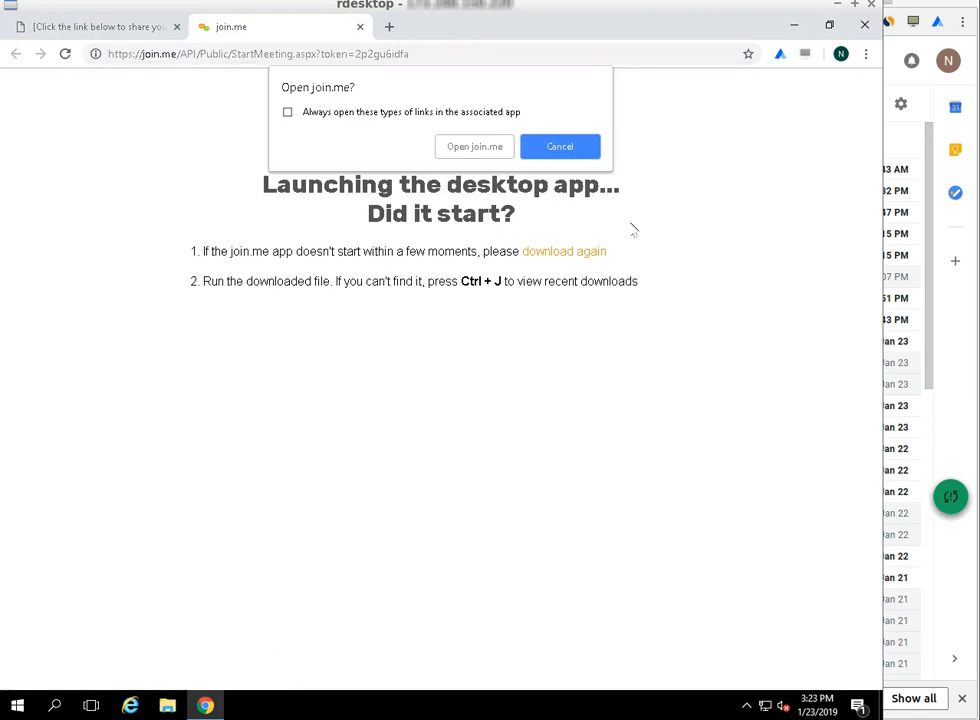
{"action": "mouse_move", "coordinate": [558, 213]}
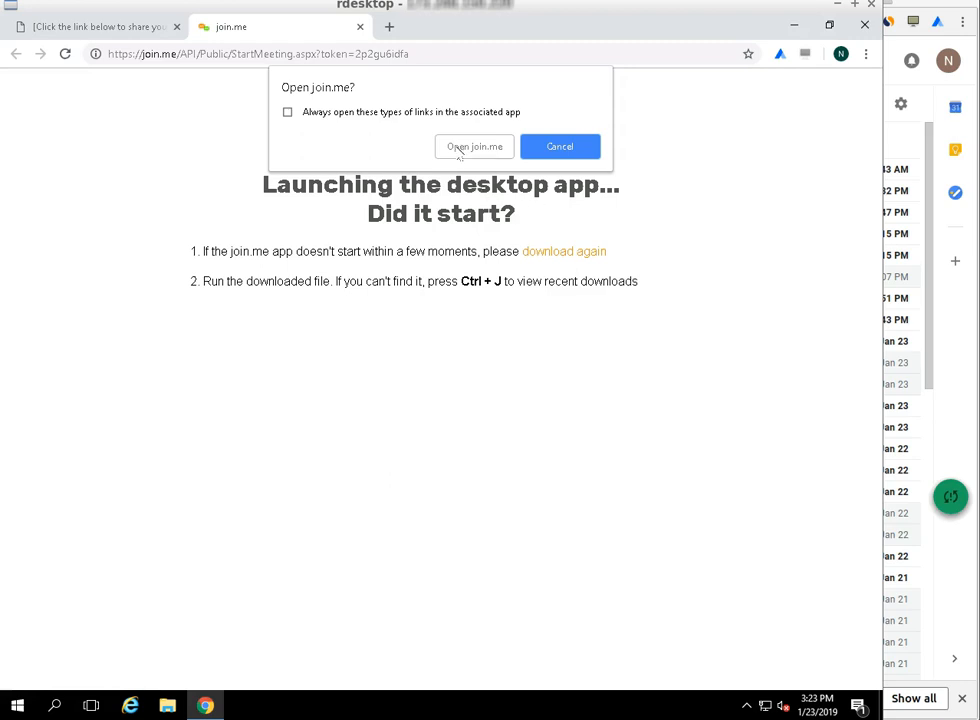
Accept the Open join.me prompt so the desktop app starts screen sharing
{"action": "left_click", "coordinate": [473, 146]}
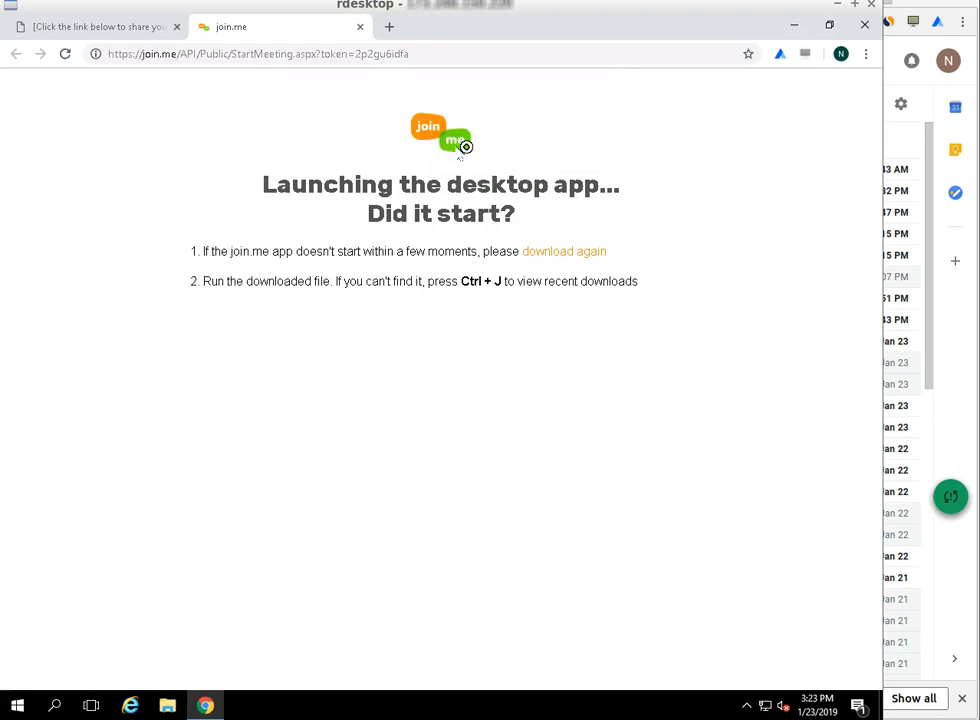
{"action": "mouse_move", "coordinate": [459, 150]}
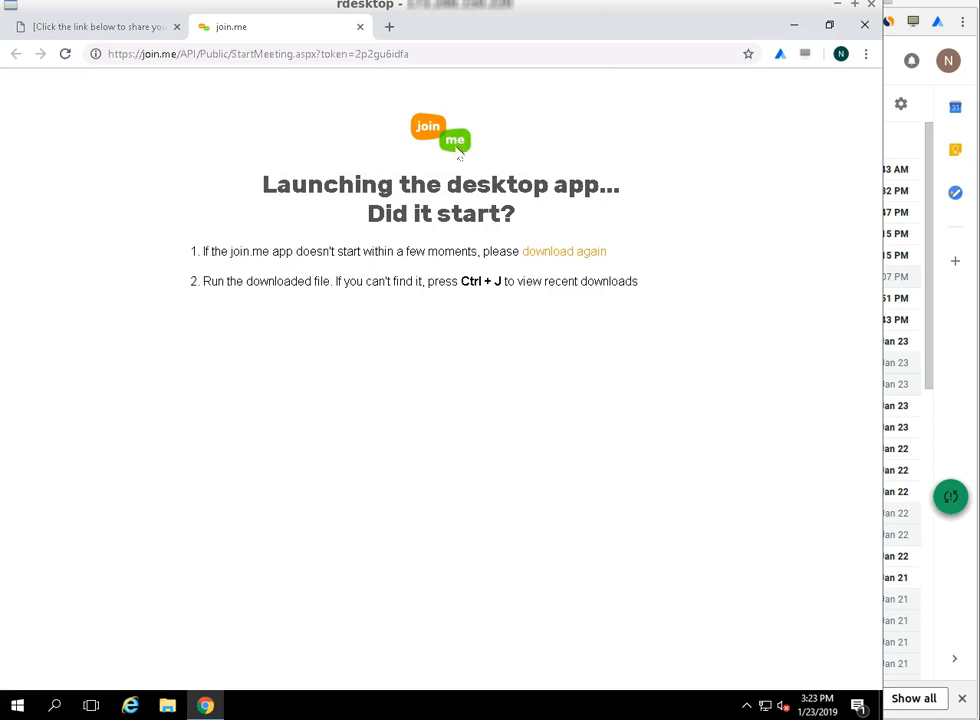
{"action": "mouse_move", "coordinate": [483, 152]}
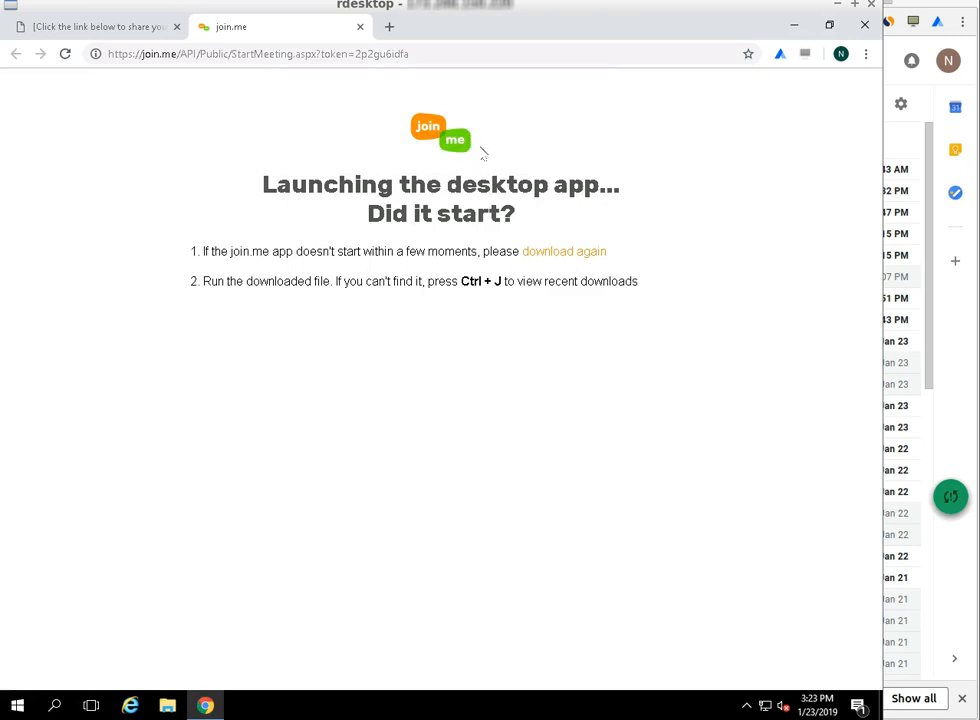
{"action": "mouse_move", "coordinate": [548, 153]}
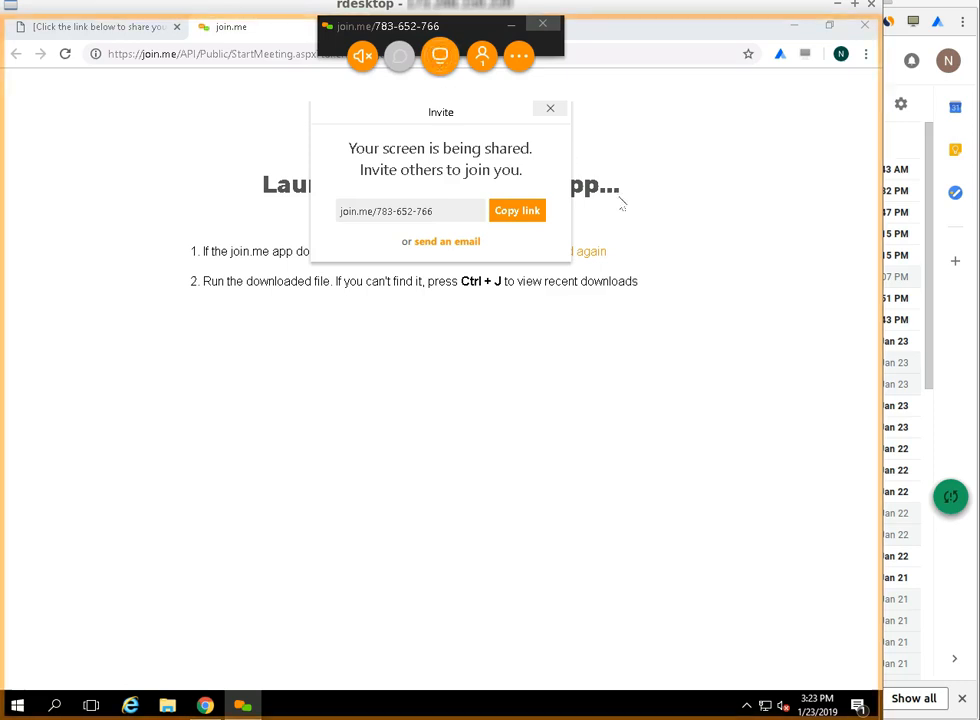
{"action": "mouse_move", "coordinate": [296, 596]}
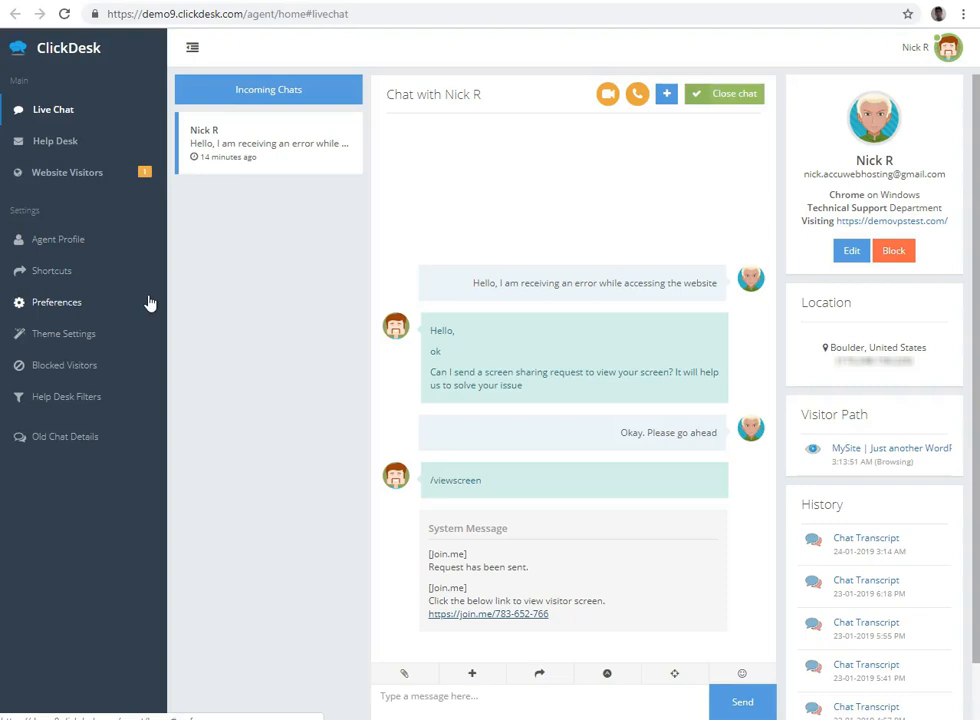
{"action": "mouse_move", "coordinate": [660, 172]}
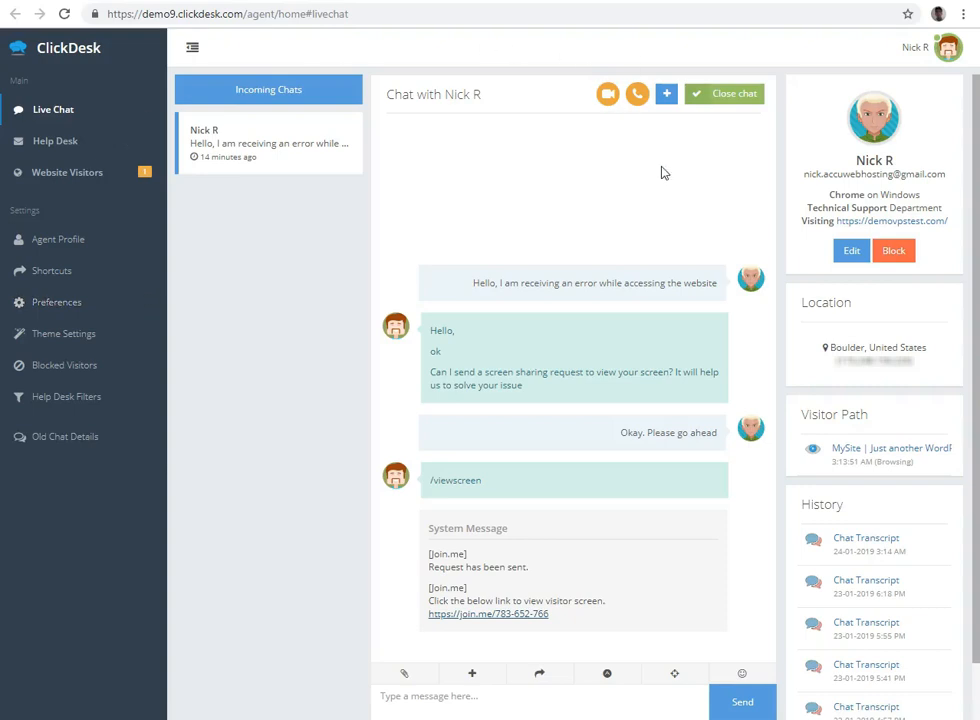
{"action": "mouse_move", "coordinate": [348, 618]}
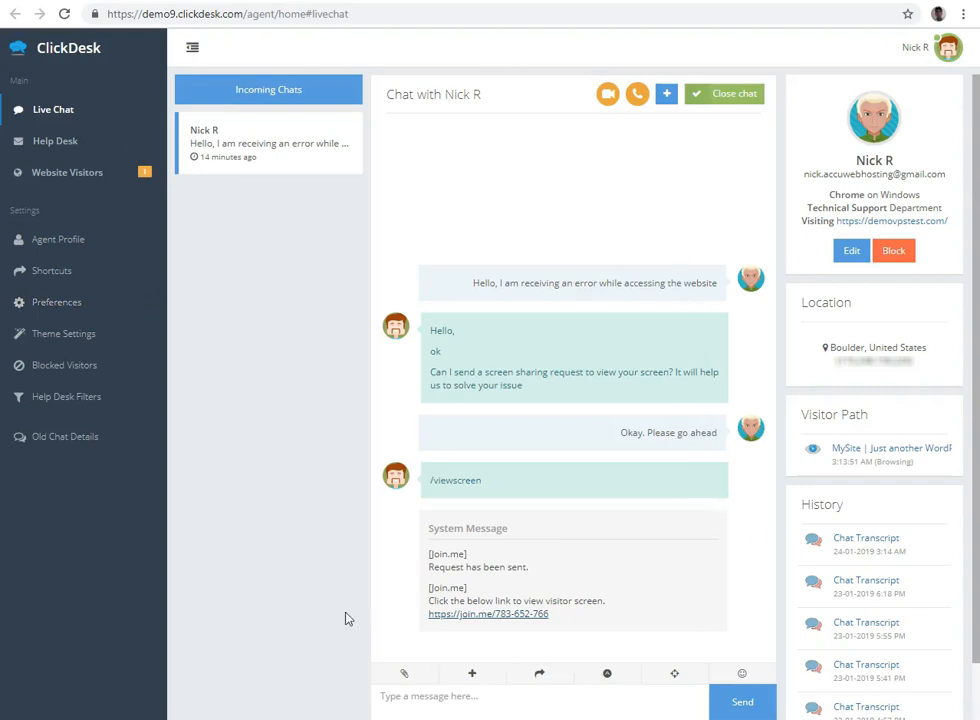
{"action": "mouse_move", "coordinate": [423, 653]}
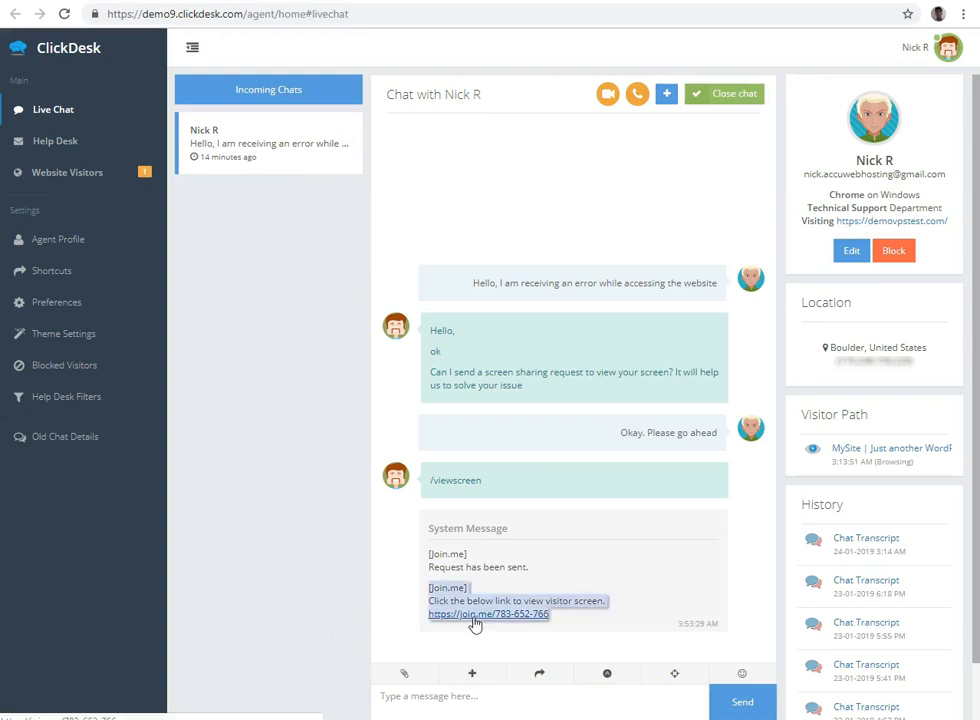
{"action": "left_click", "coordinate": [488, 614]}
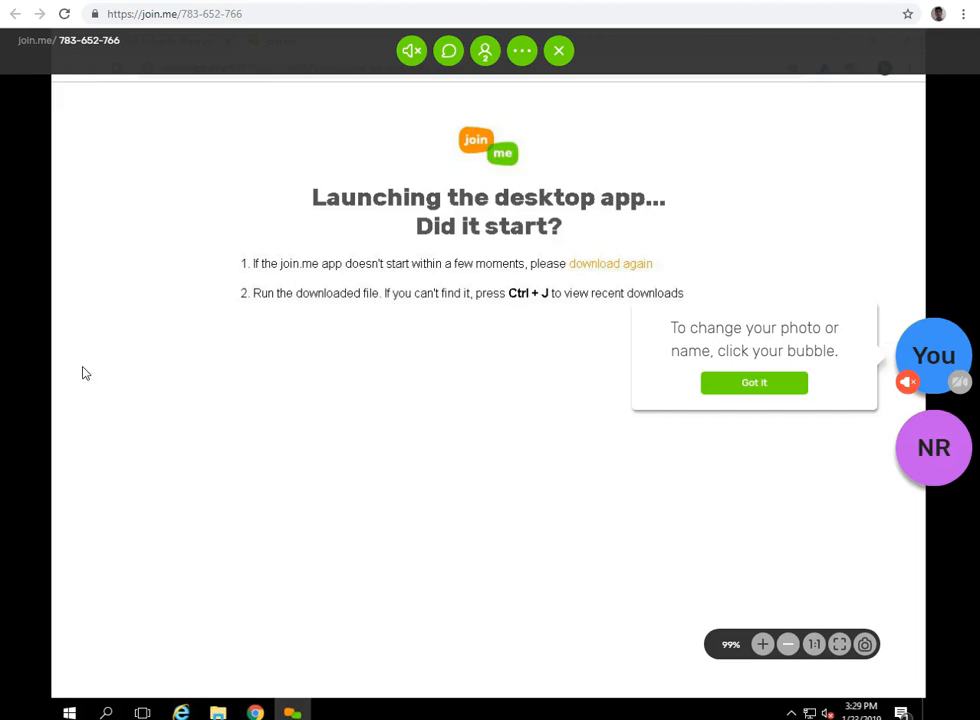
{"action": "mouse_move", "coordinate": [97, 162]}
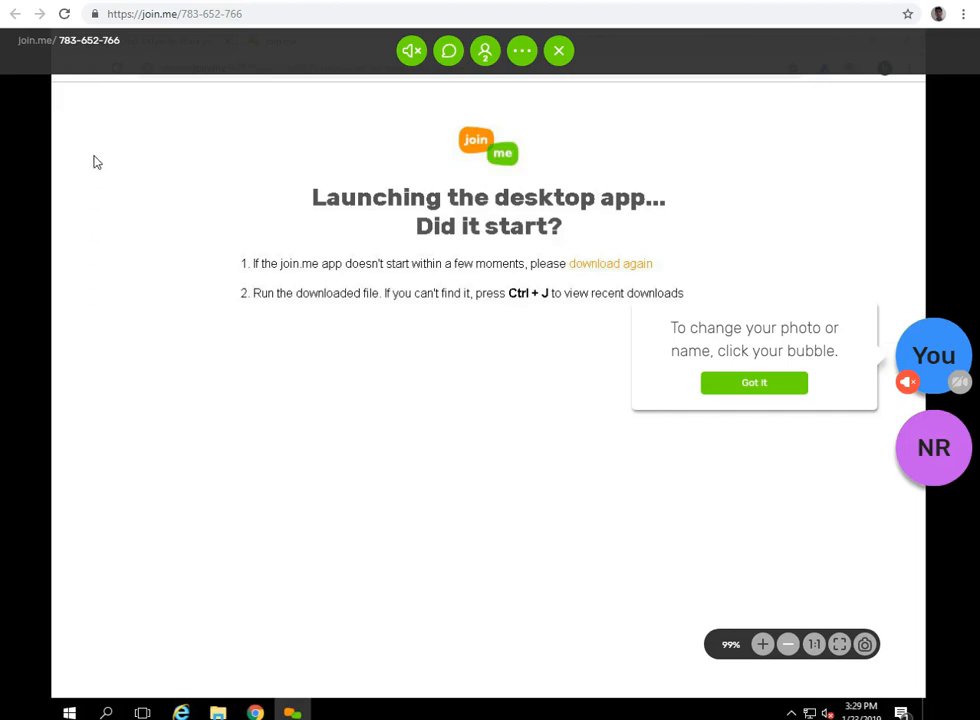
{"action": "mouse_move", "coordinate": [870, 577]}
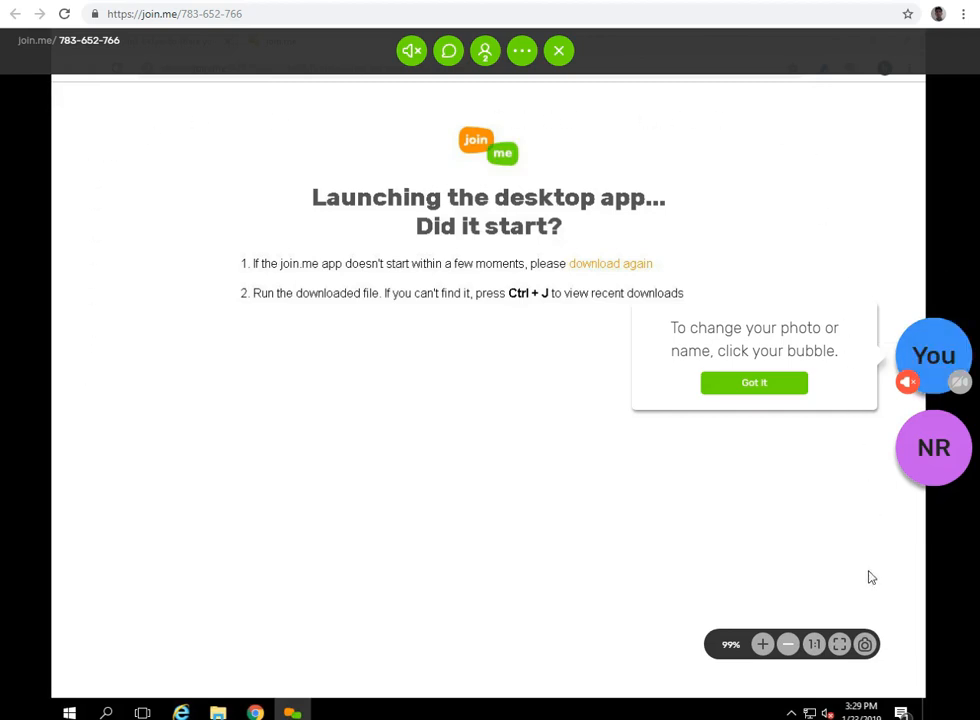
{"action": "mouse_move", "coordinate": [165, 618]}
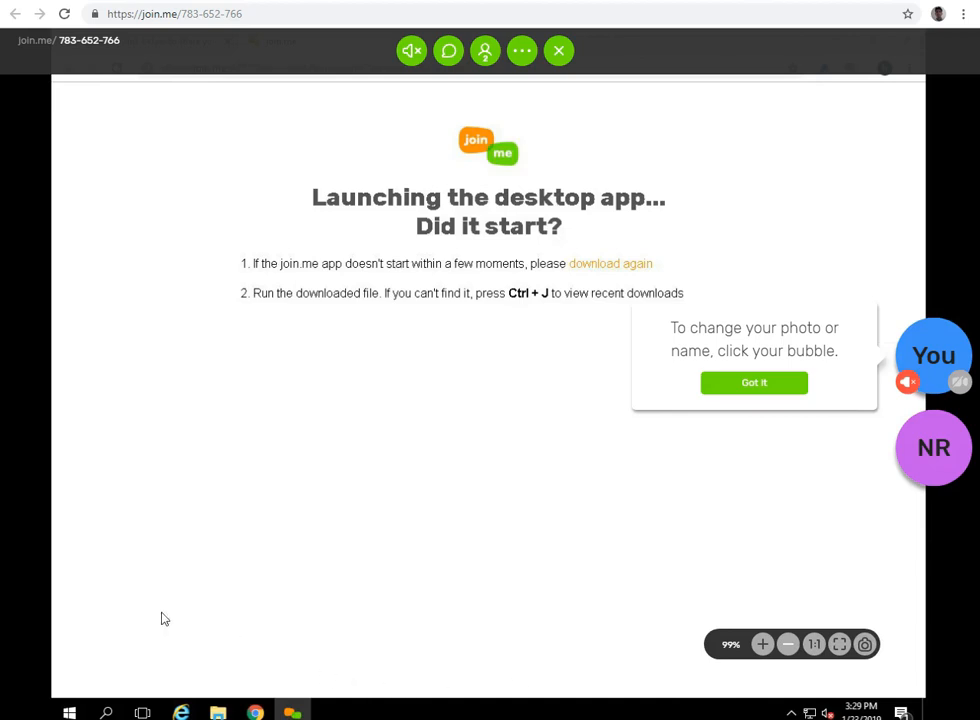